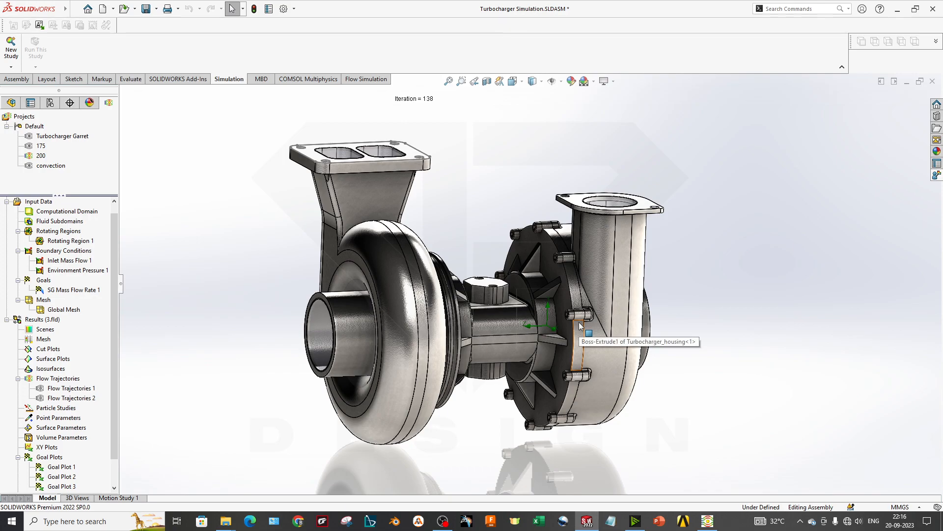
{"action": "mouse_move", "coordinate": [704, 369]}
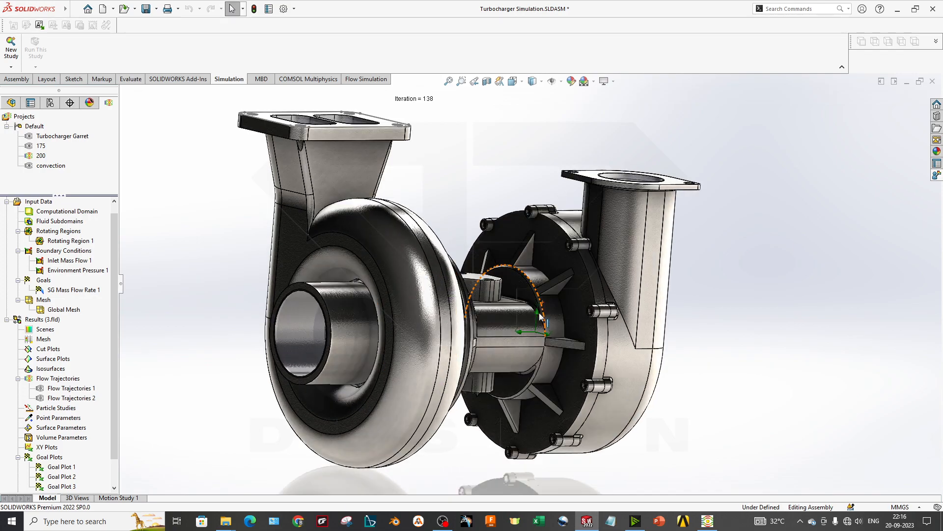
Step: Orbit the turbocharger assembly and open the Simulation Advisor task pane
{"action": "left_click_drag", "start_coordinate": [542, 316], "coordinate": [535, 327]}
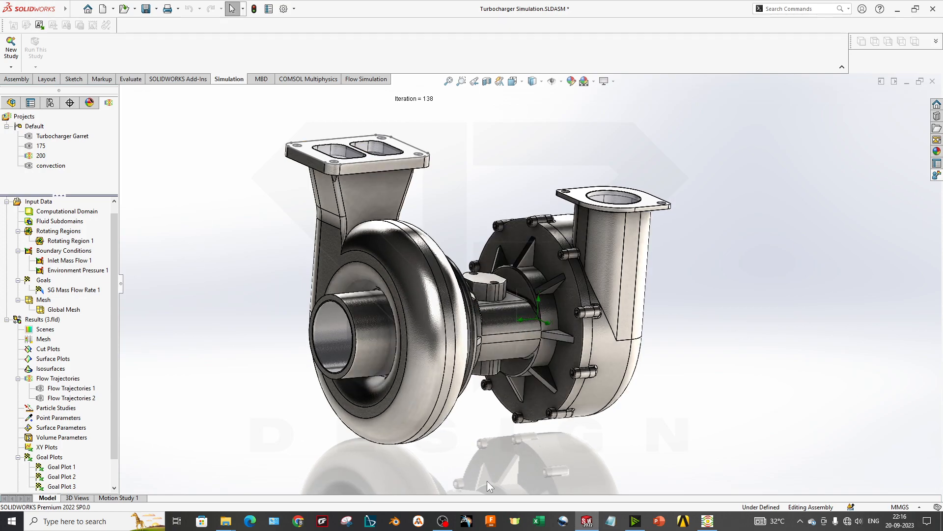
{"action": "left_click", "coordinate": [487, 324]}
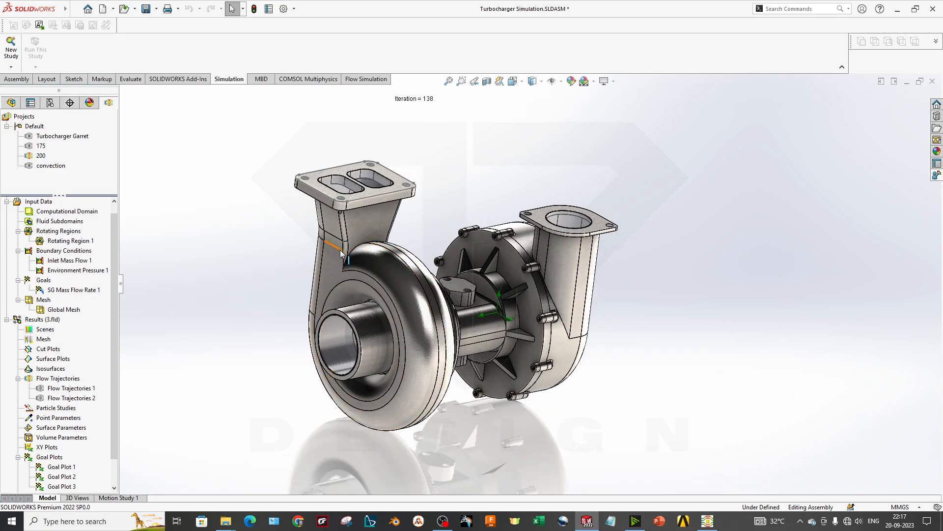
{"action": "left_click_drag", "start_coordinate": [343, 253], "coordinate": [433, 271]}
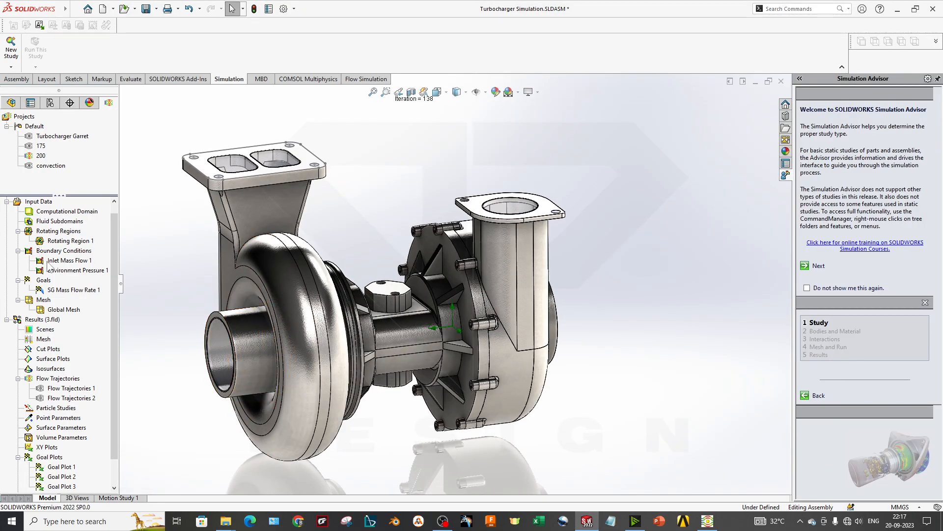
Step: Open the project 200 solver monitor with its Pressure (Front Plane) preview, viewing the turbocharger side-on
{"action": "left_click", "coordinate": [73, 241]}
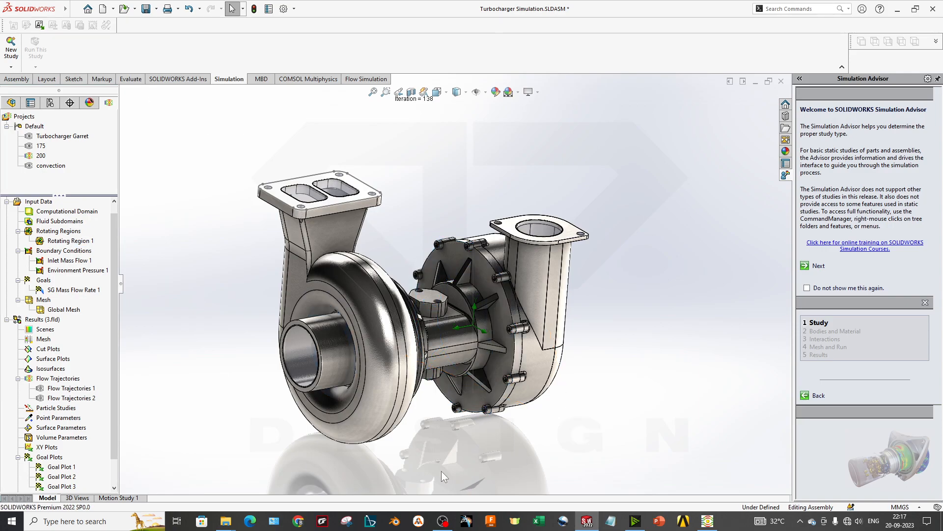
{"action": "left_click", "coordinate": [70, 260]}
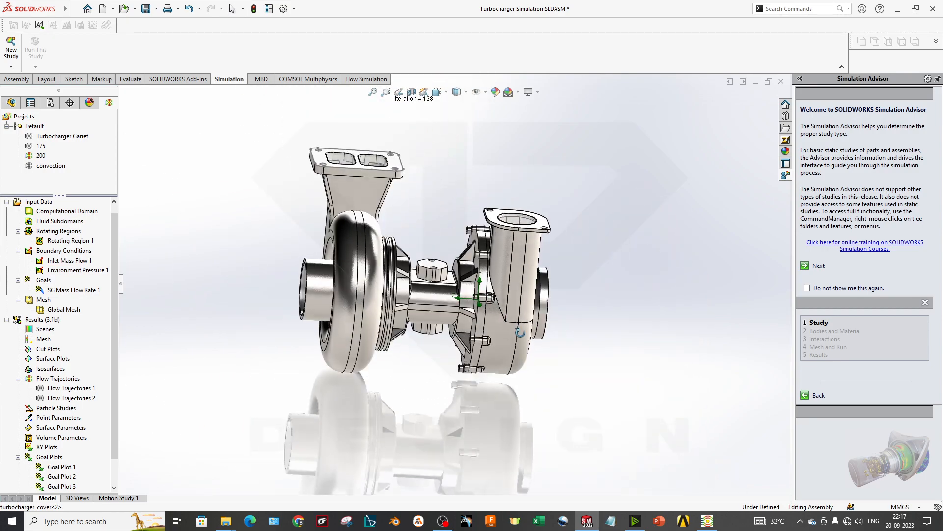
{"action": "left_click_drag", "start_coordinate": [421, 271], "coordinate": [482, 265]}
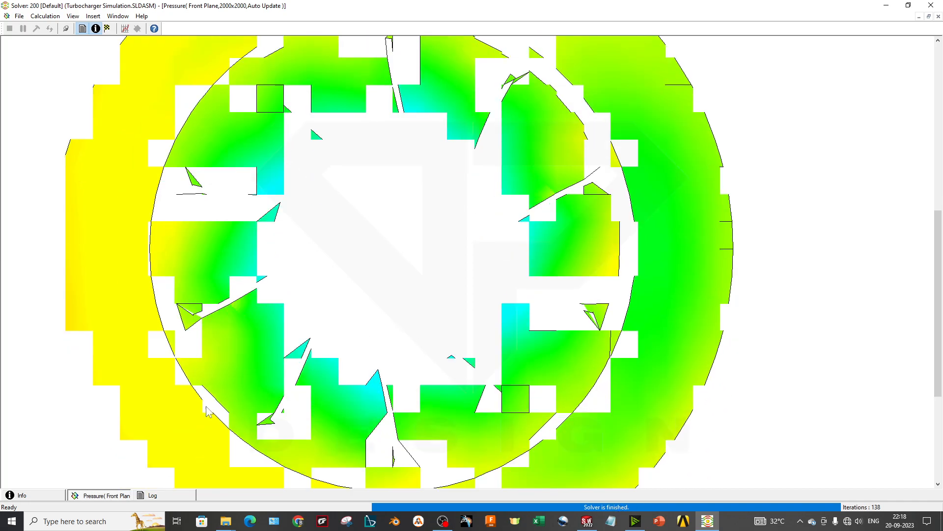
Step: Review the solver log's 'Goals are converged' entry at 138 iterations, then close the Solver
{"action": "left_click", "coordinate": [152, 495]}
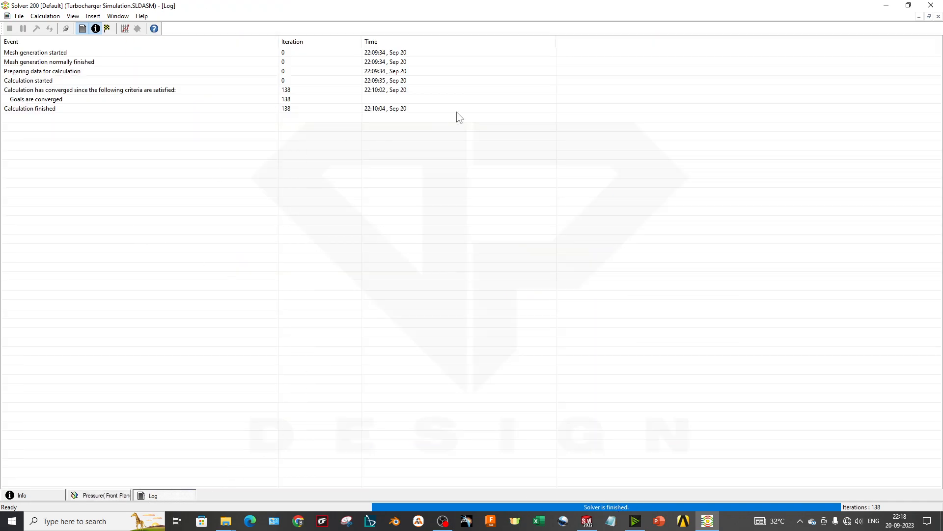
{"action": "left_click", "coordinate": [35, 99]}
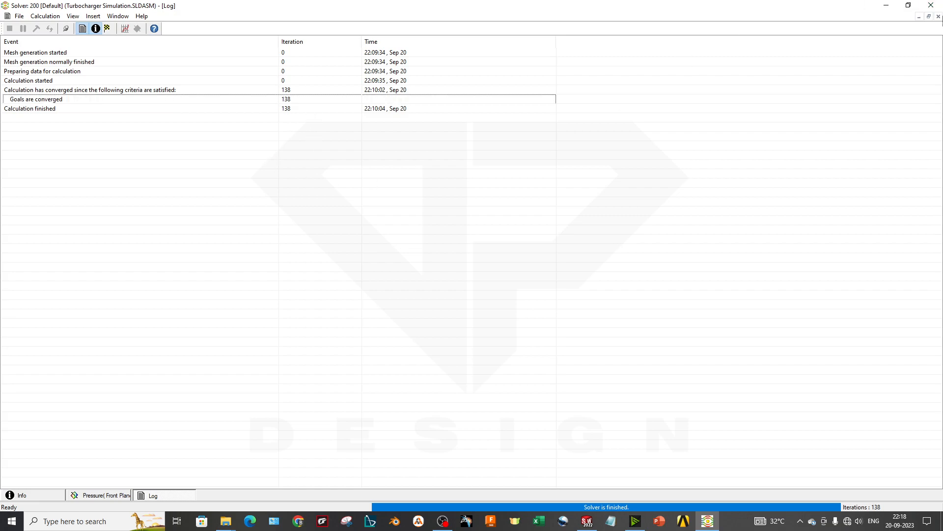
{"action": "left_click", "coordinate": [36, 99]}
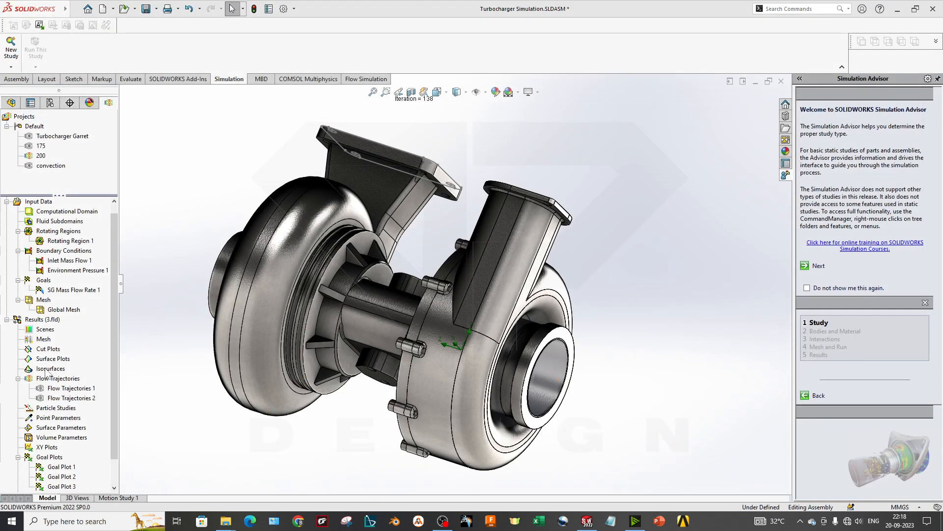
Step: Activate flow project 200 and bring up its context menu to reach Open Project Directory
{"action": "left_click", "coordinate": [71, 397]}
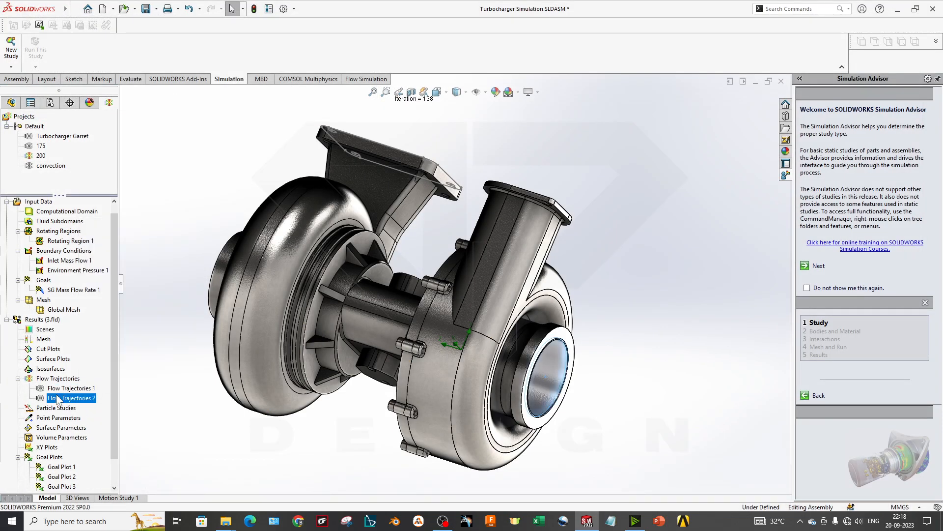
{"action": "right_click", "coordinate": [71, 398]}
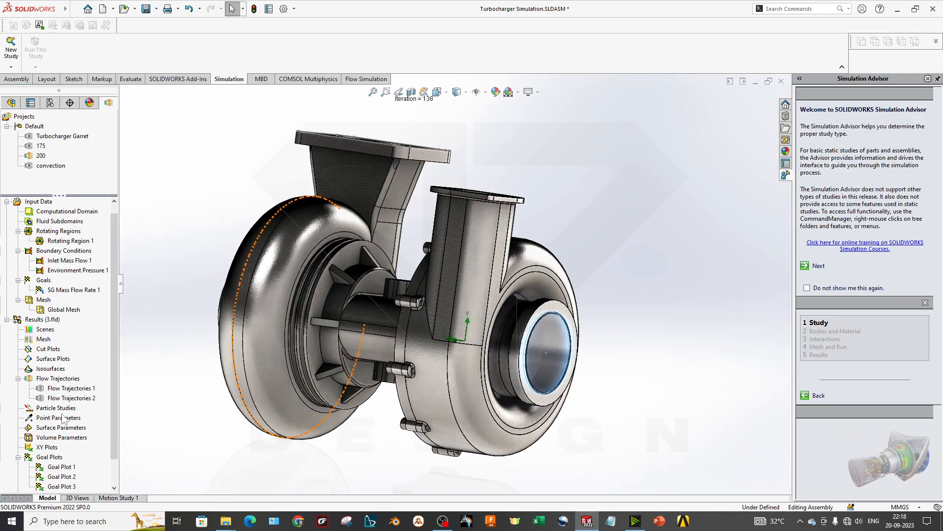
{"action": "left_click", "coordinate": [41, 156]}
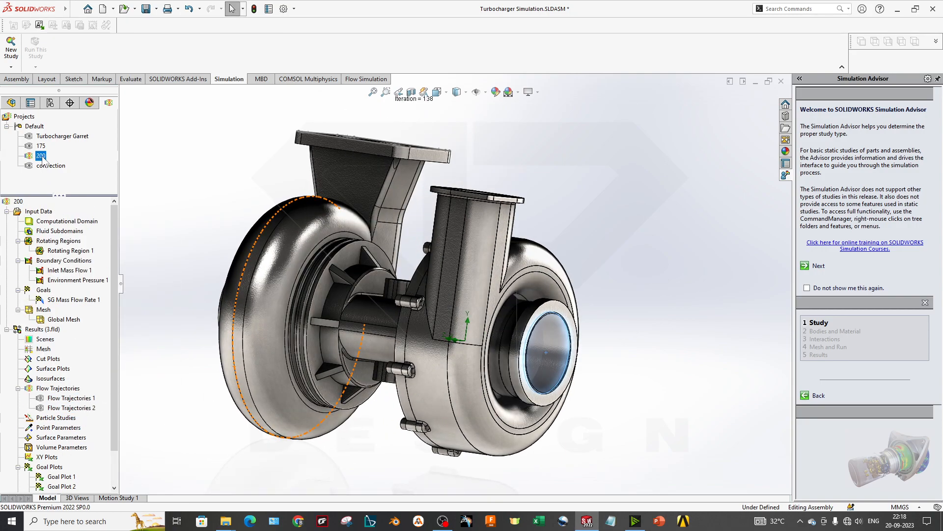
{"action": "right_click", "coordinate": [40, 155]}
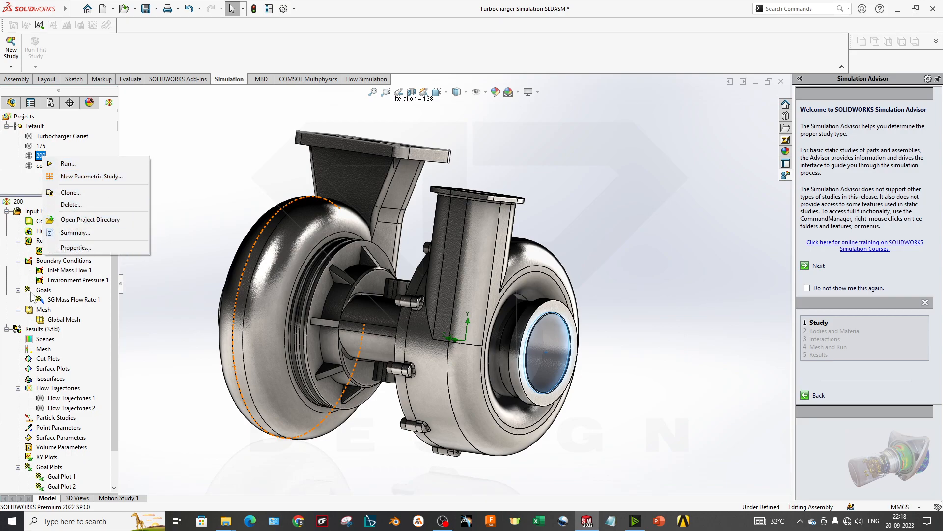
{"action": "mouse_move", "coordinate": [90, 219]}
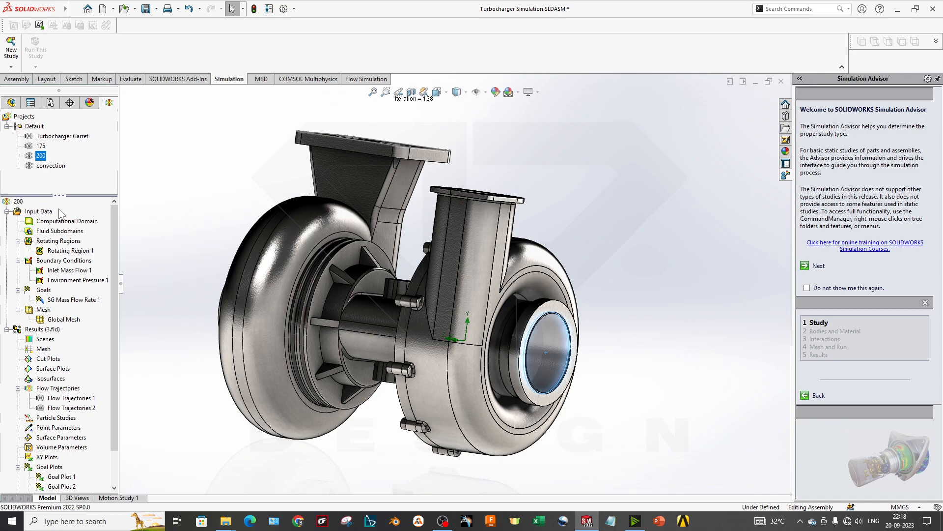
{"action": "right_click", "coordinate": [40, 155]}
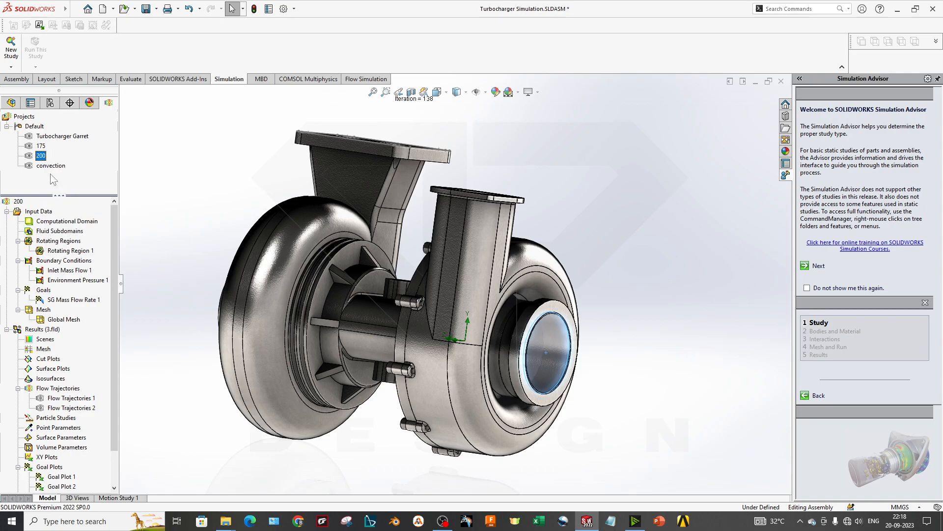
{"action": "right_click", "coordinate": [41, 155]}
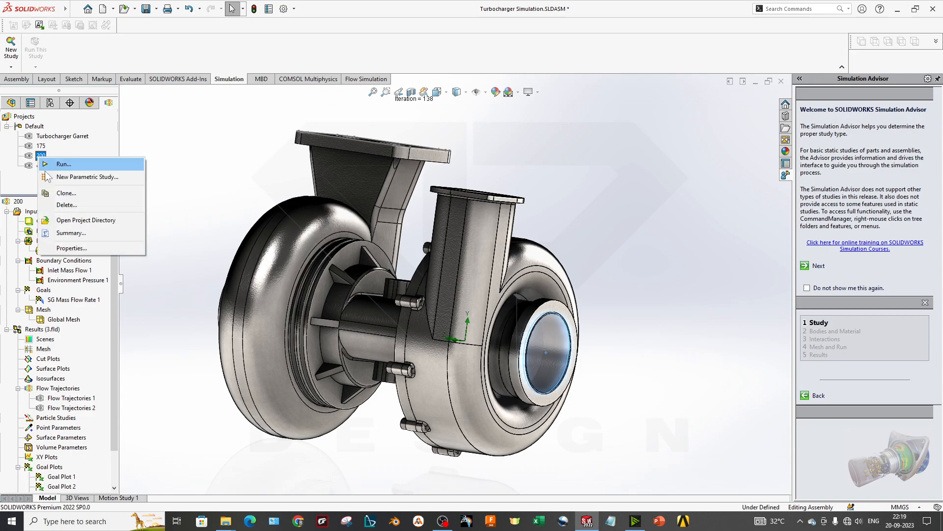
{"action": "mouse_move", "coordinate": [86, 220]}
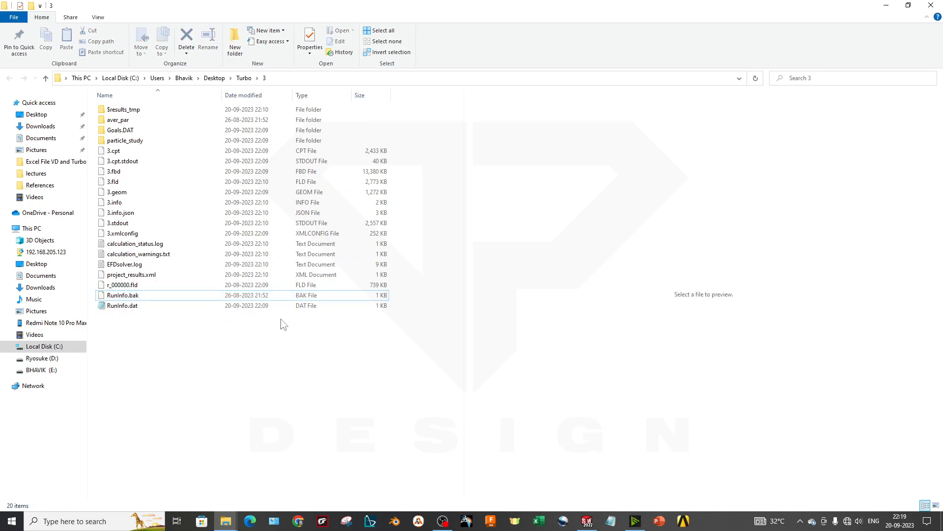
{"action": "mouse_move", "coordinate": [333, 390]}
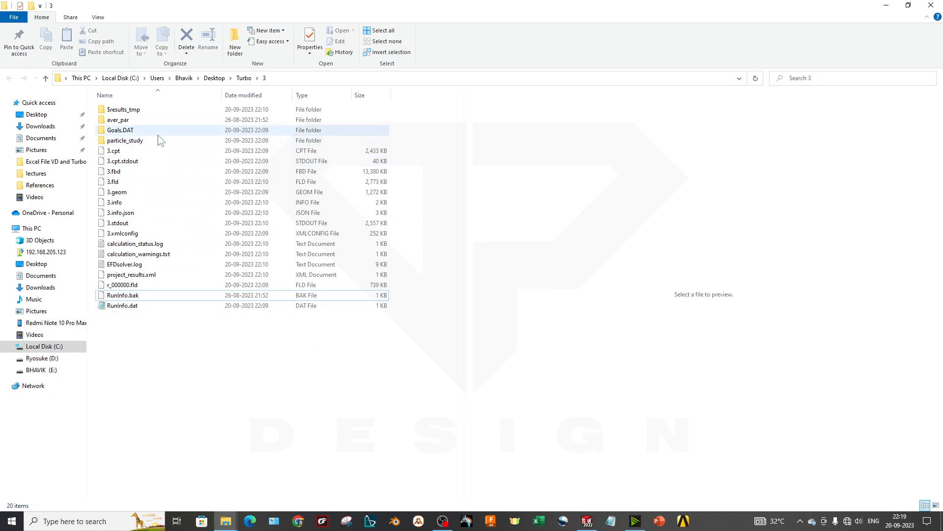
Step: Open the Goals.DAT folder and read SG Mass Flow Rate 1.txt in Notepad
{"action": "double_click", "coordinate": [120, 130]}
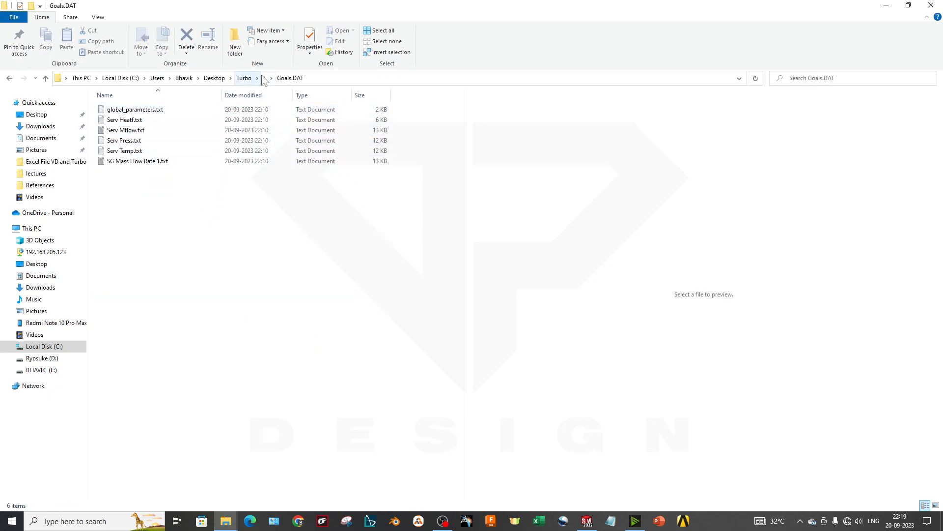
{"action": "double_click", "coordinate": [137, 160]}
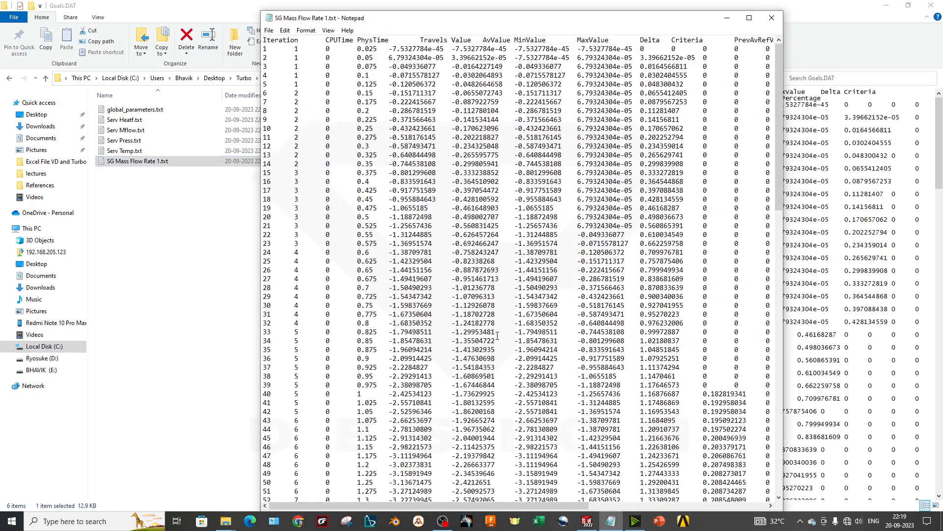
{"action": "scroll", "scroll_direction": "down", "scroll_amount": 3}
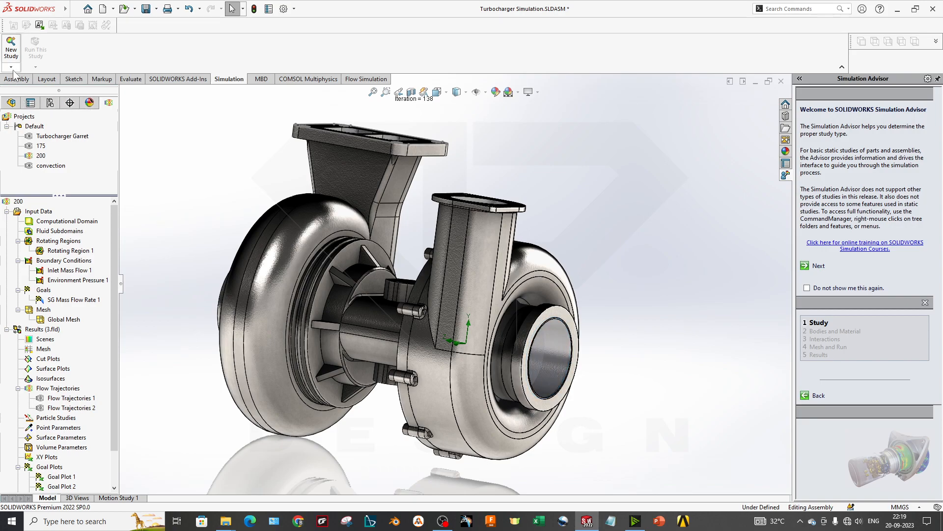
Step: Create a new Static simulation study named 'Turbo Static'
{"action": "left_click", "coordinate": [10, 67]}
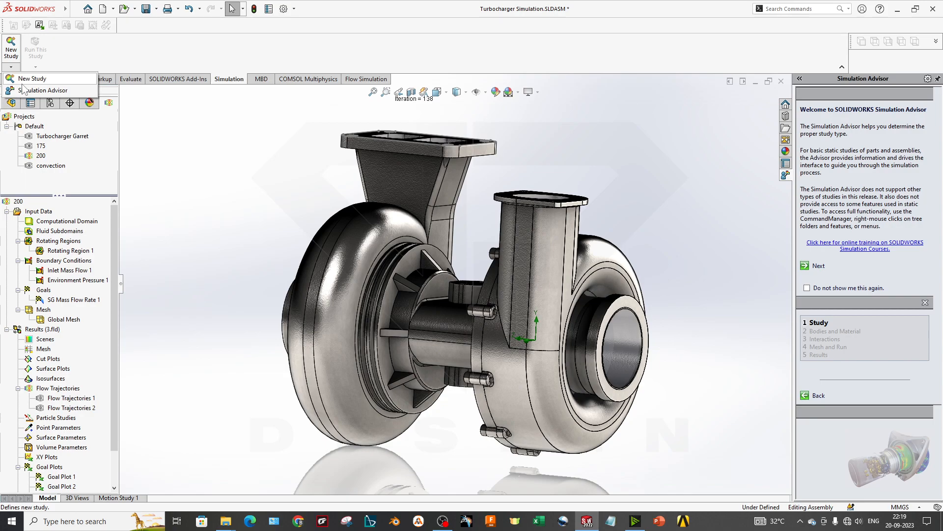
{"action": "left_click", "coordinate": [31, 78]}
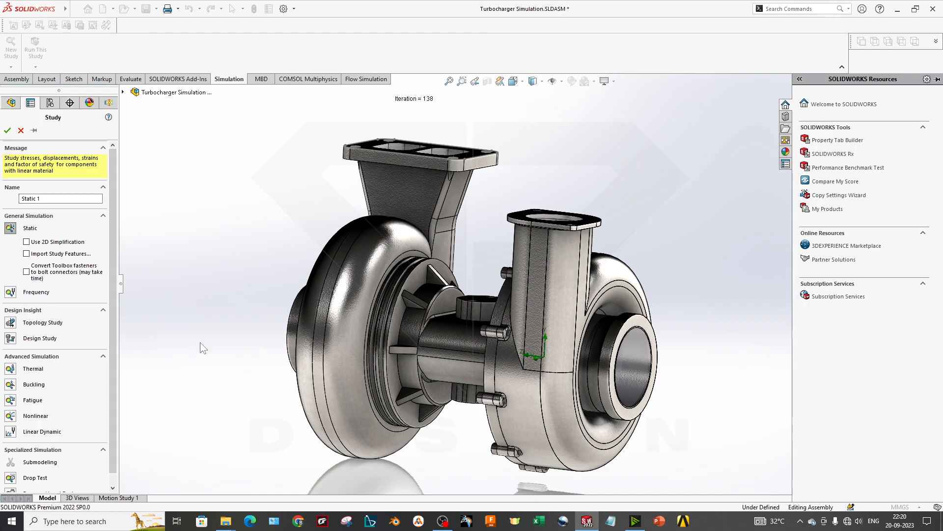
{"action": "mouse_move", "coordinate": [102, 226]}
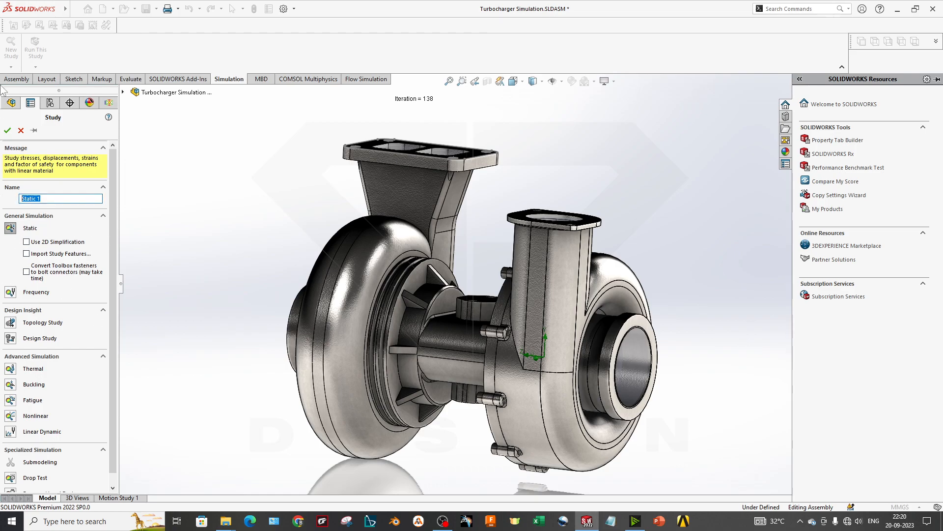
{"action": "type", "text": "Tu"}
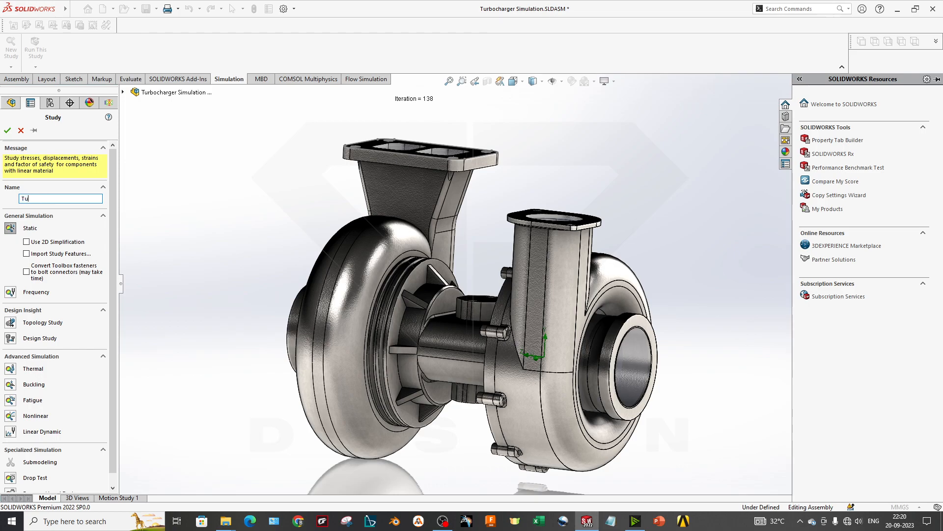
{"action": "type", "text": "rbi"}
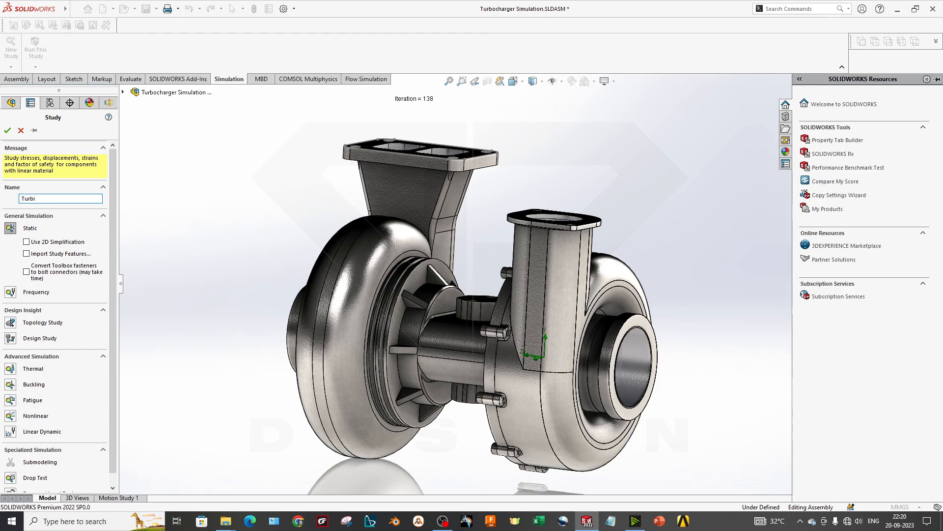
{"action": "type", "text": "Turbo Static"}
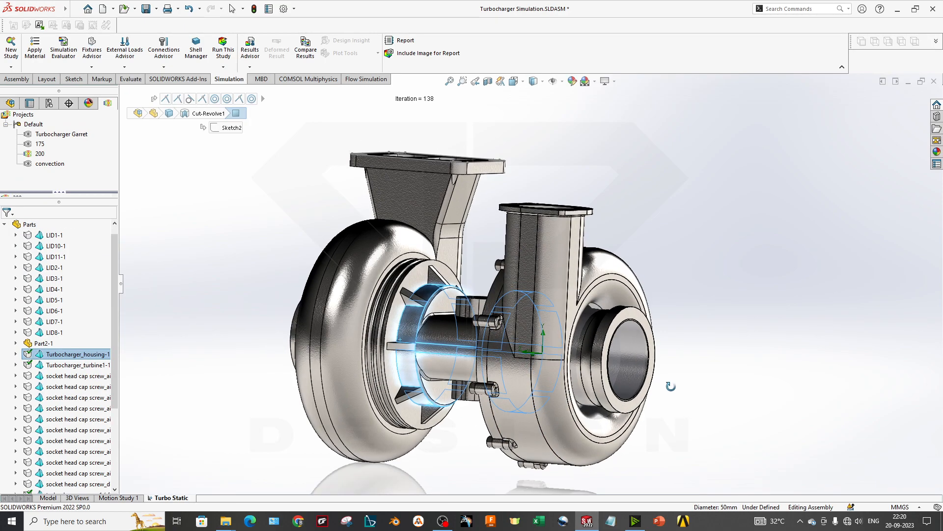
Step: Hide Turbocharger_housing-1 and select the exposed turbine wheel
{"action": "right_click", "coordinate": [541, 349]}
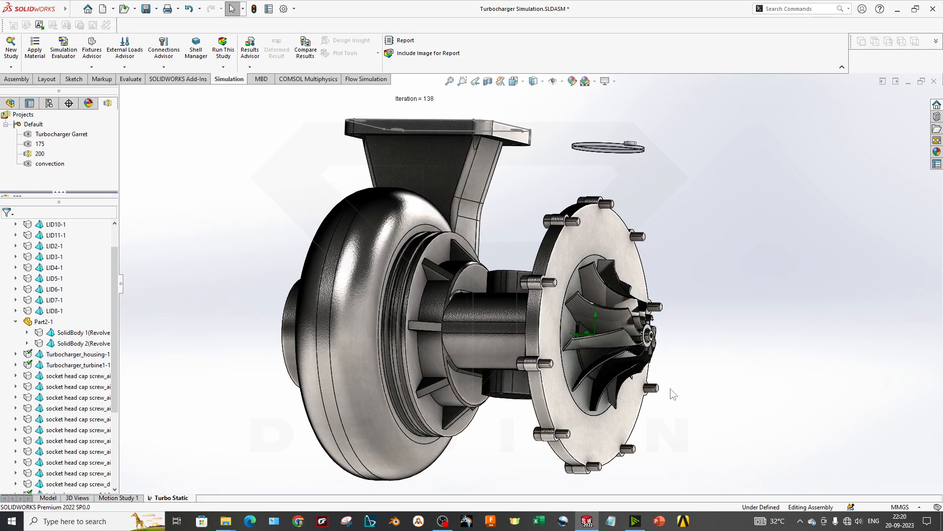
{"action": "mouse_move", "coordinate": [636, 421]}
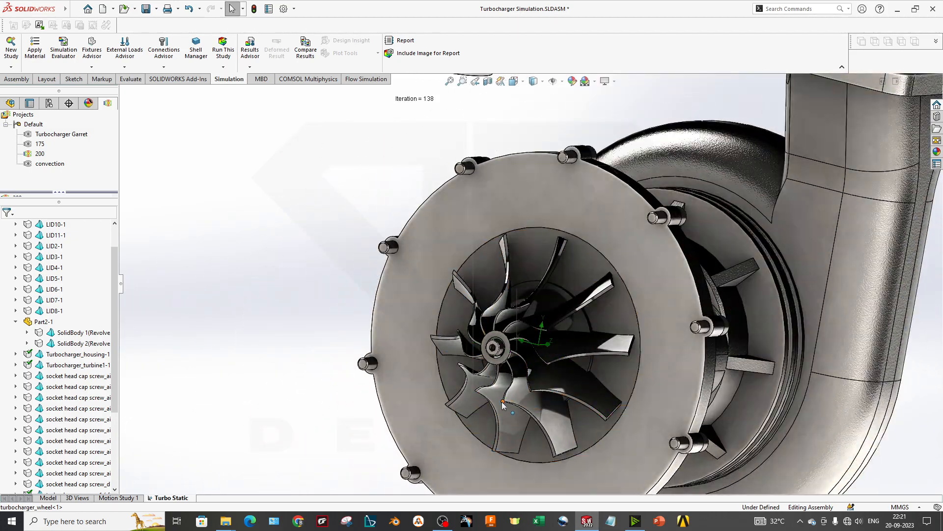
{"action": "left_click", "coordinate": [578, 373]}
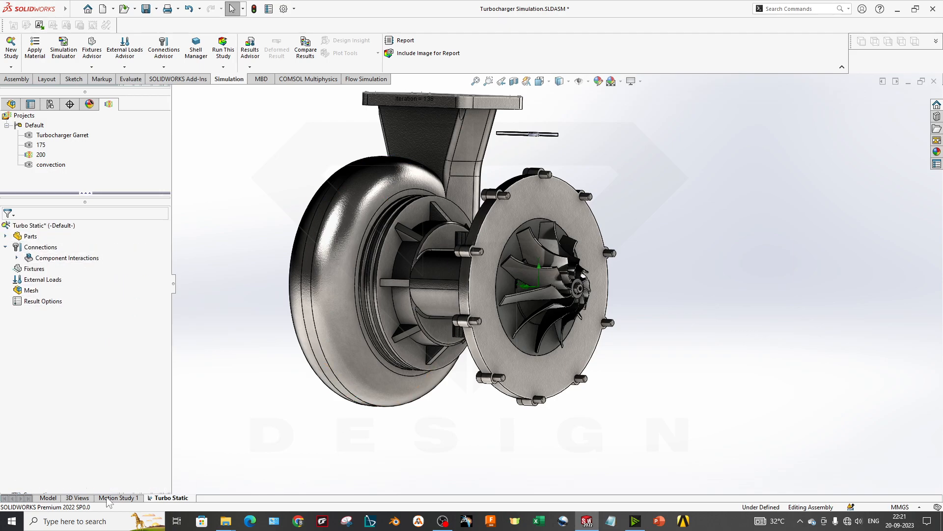
Step: Check the Flow Simulation tree, then open Turbo Static's External Loads options list
{"action": "left_click", "coordinate": [48, 498]}
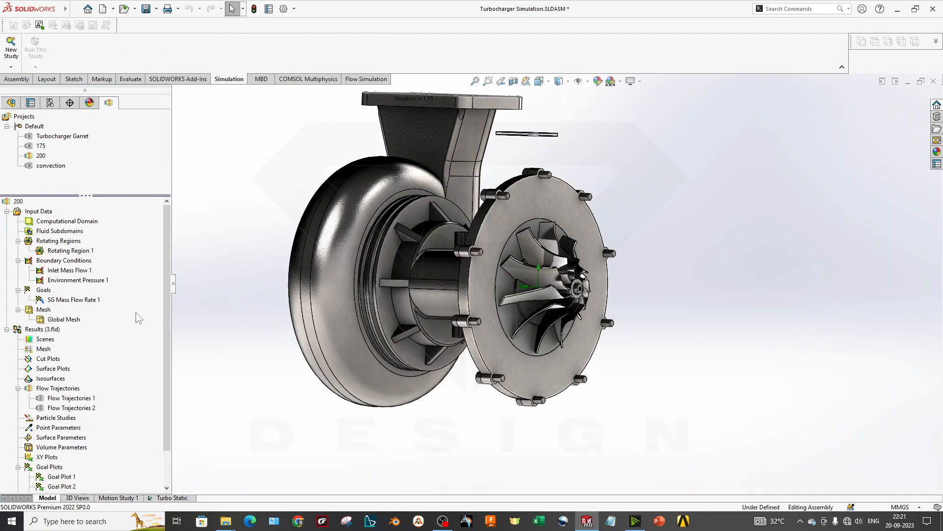
{"action": "scroll", "scroll_direction": "down", "scroll_amount": 3}
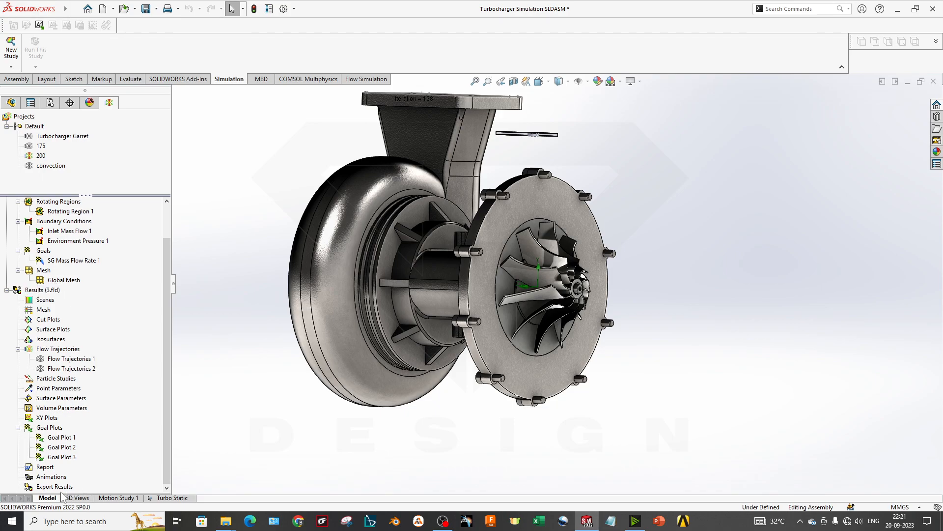
{"action": "left_click", "coordinate": [173, 498]}
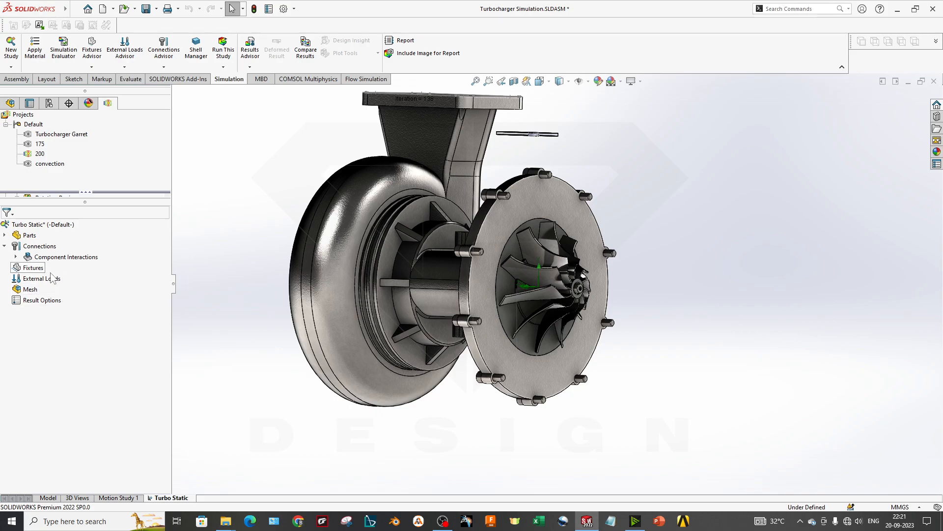
{"action": "right_click", "coordinate": [39, 279]}
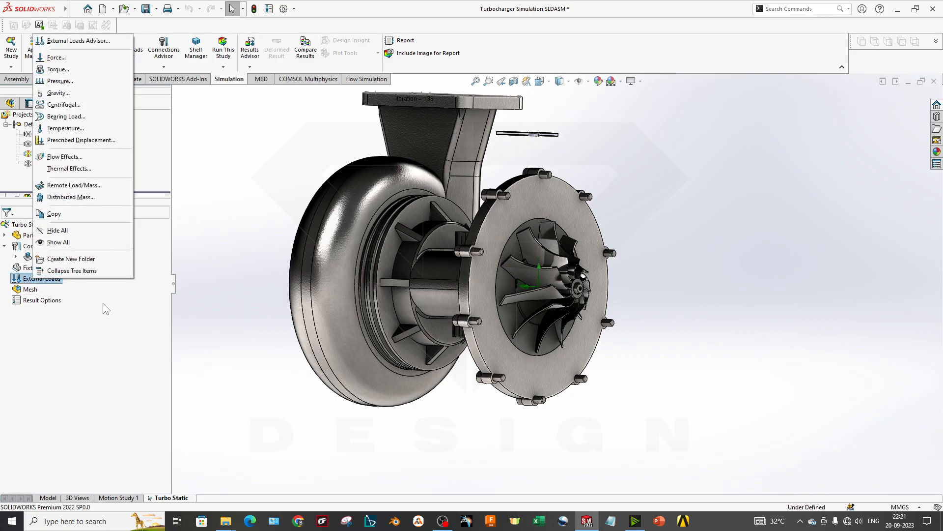
{"action": "mouse_move", "coordinate": [90, 83]}
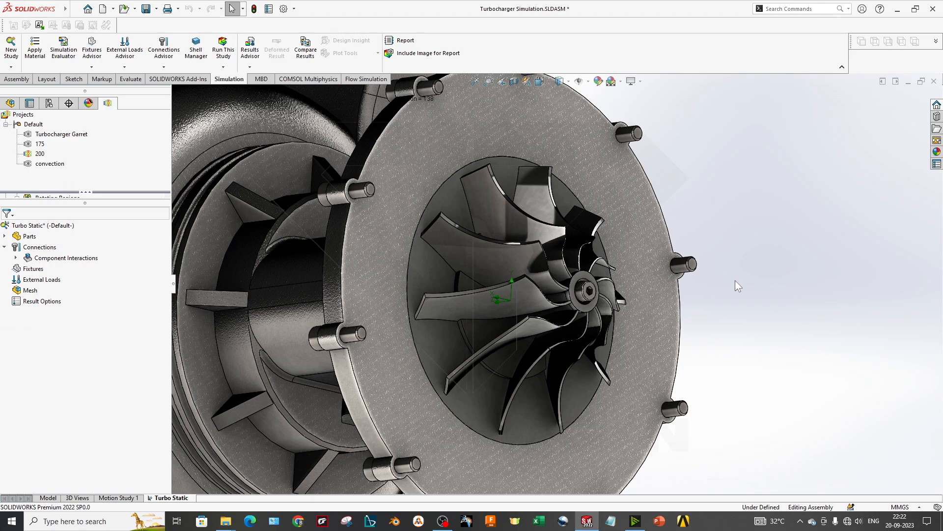
{"action": "mouse_move", "coordinate": [711, 300]}
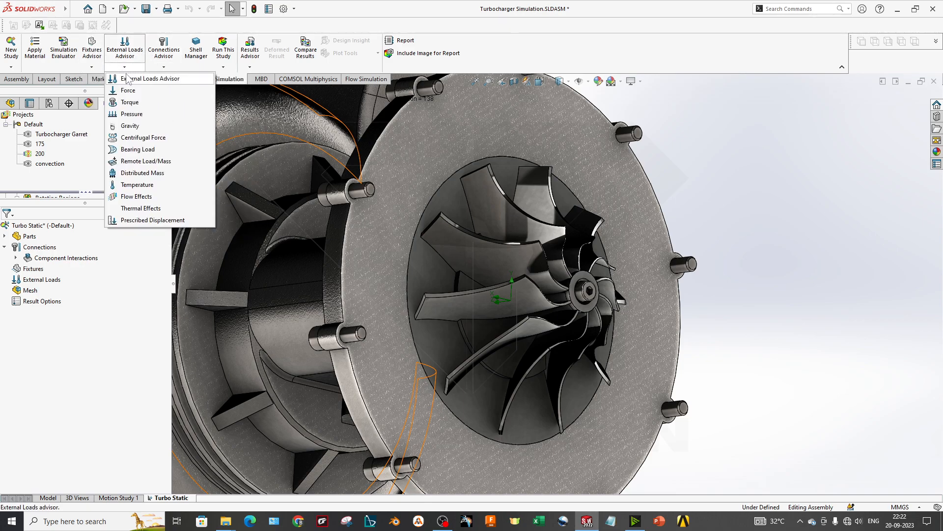
{"action": "mouse_move", "coordinate": [136, 197]}
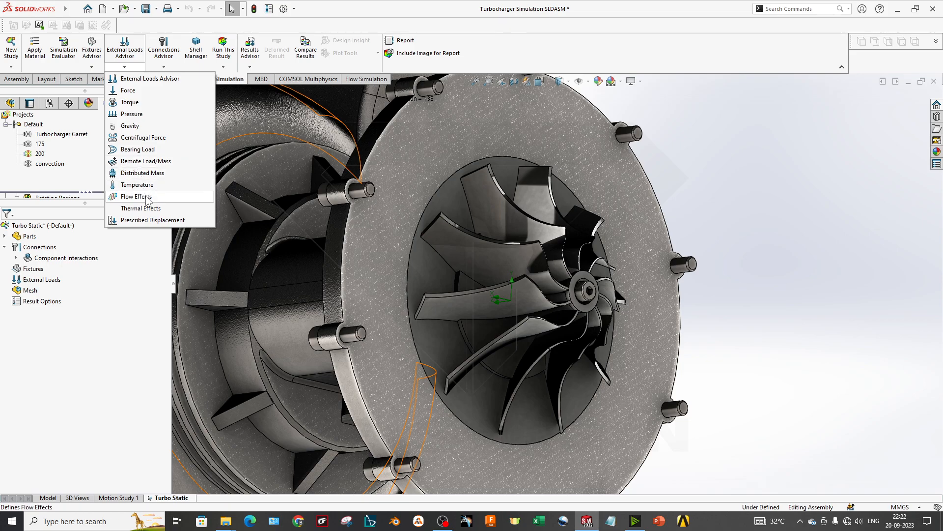
{"action": "mouse_move", "coordinate": [161, 206]}
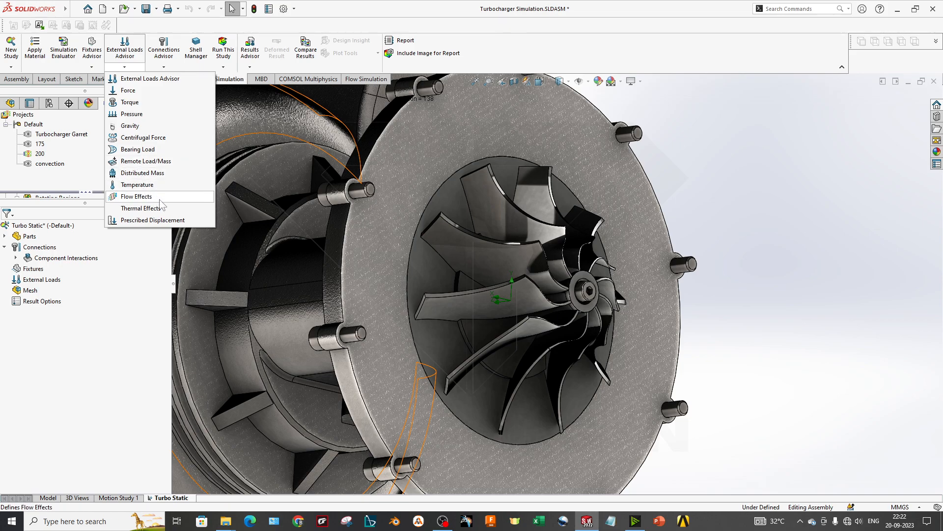
Step: On the Static properties Options tab, try manual FFEPlus, then keep Automatic solver selection
{"action": "left_click", "coordinate": [136, 196]}
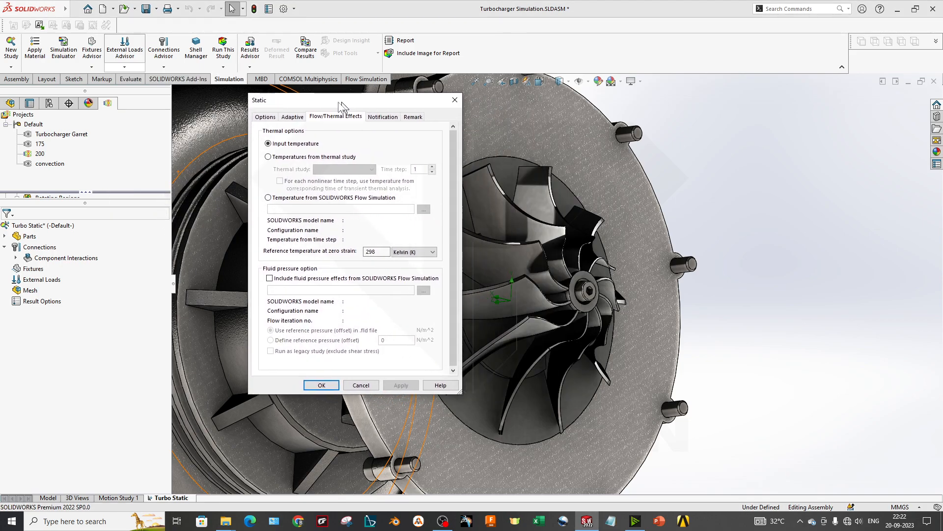
{"action": "left_click_drag", "start_coordinate": [343, 100], "coordinate": [444, 158]}
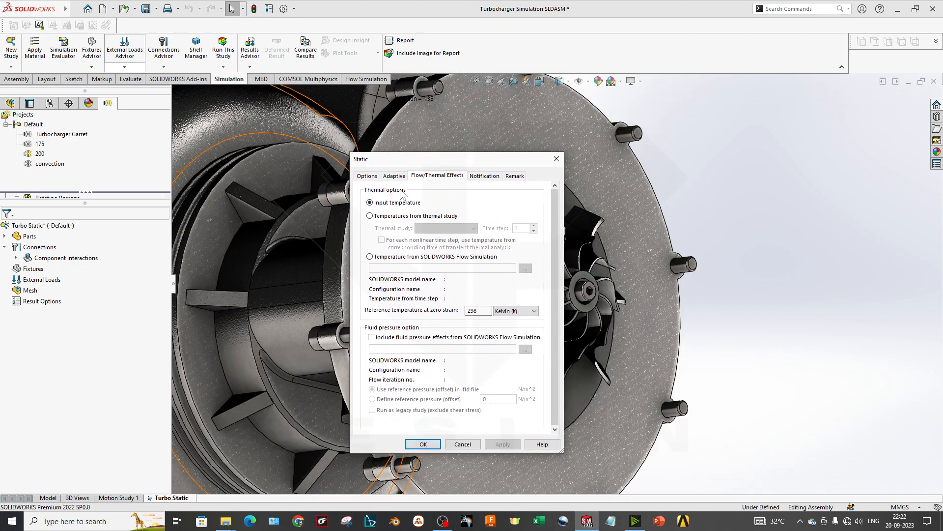
{"action": "left_click", "coordinate": [367, 175]}
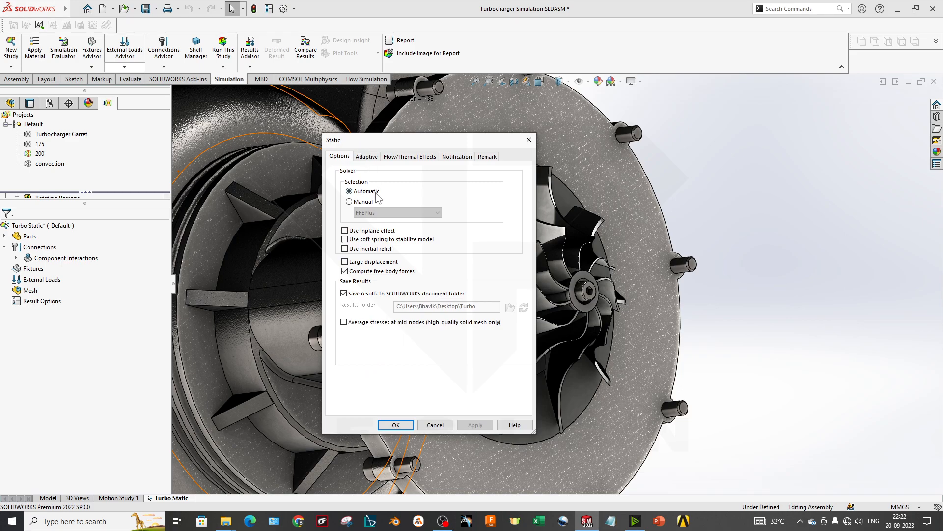
{"action": "left_click", "coordinate": [349, 201]}
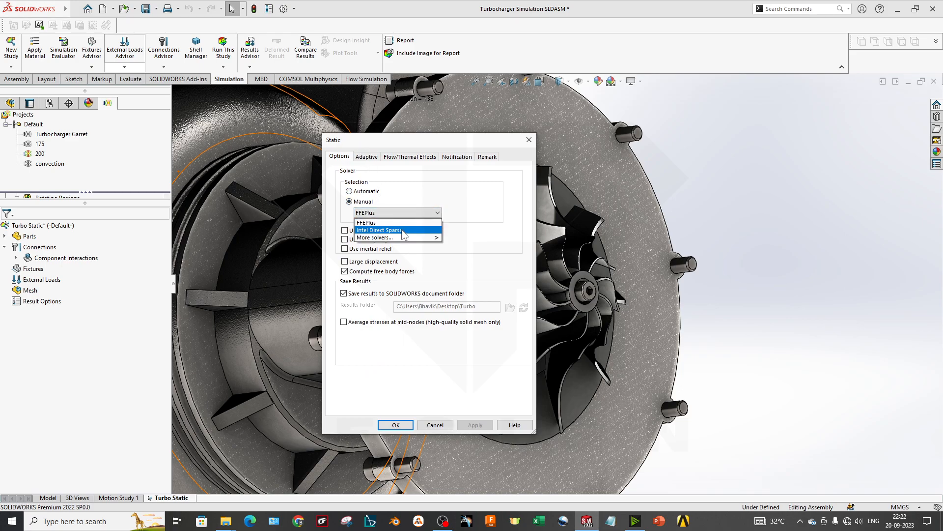
{"action": "left_click", "coordinate": [381, 222]}
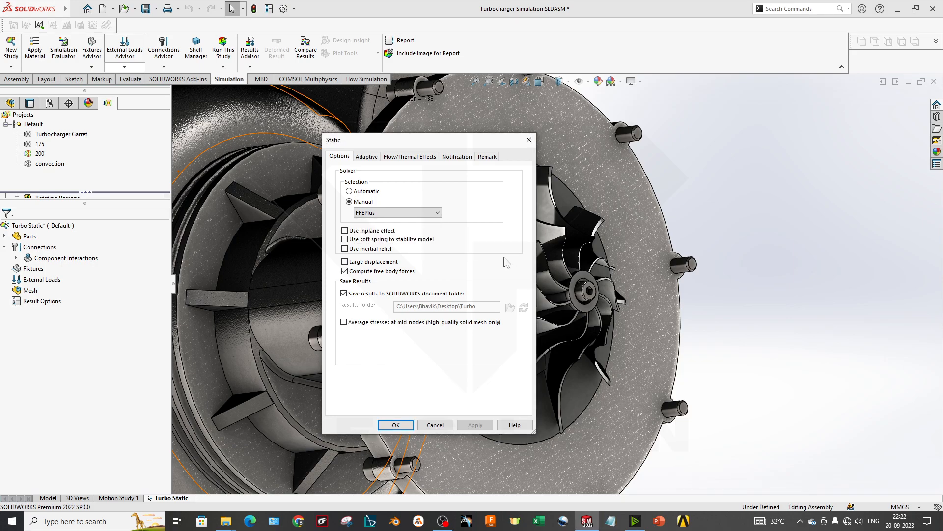
{"action": "left_click", "coordinate": [397, 212]}
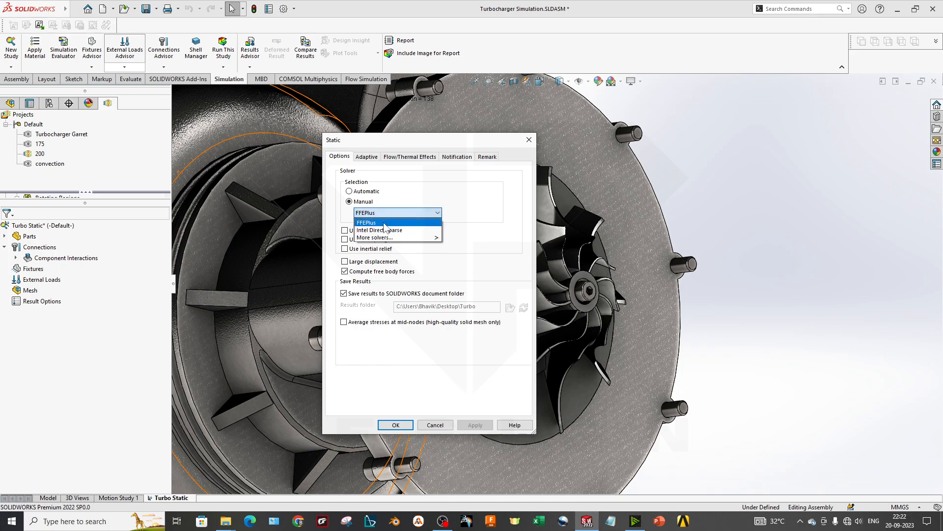
{"action": "left_click", "coordinate": [349, 190]}
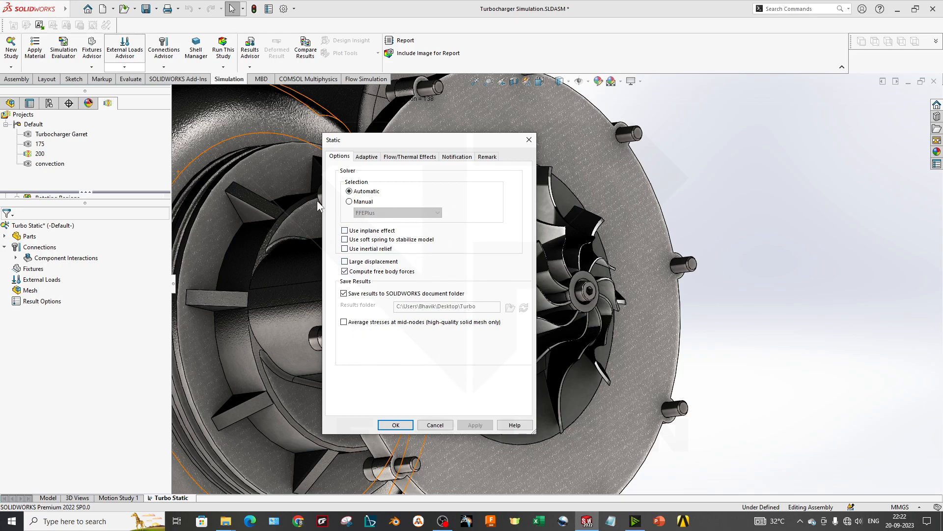
{"action": "mouse_move", "coordinate": [380, 400]}
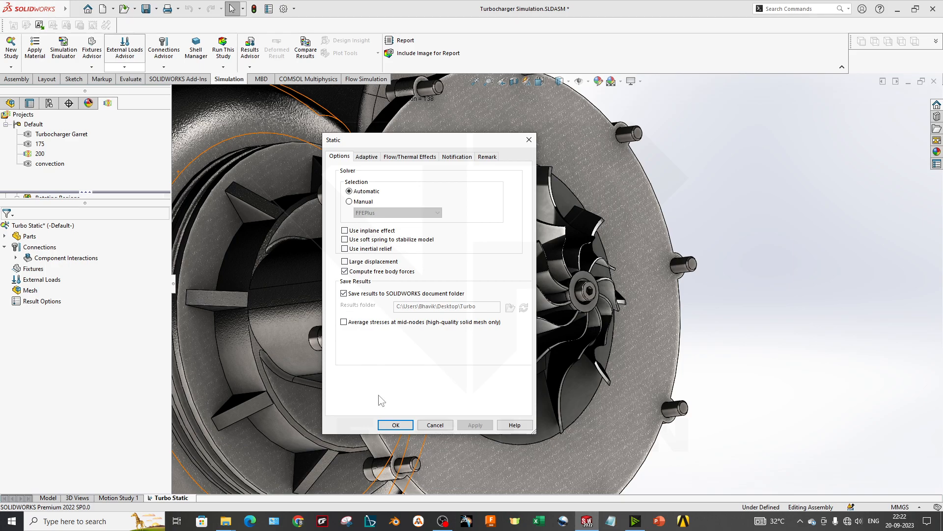
{"action": "mouse_move", "coordinate": [389, 364]}
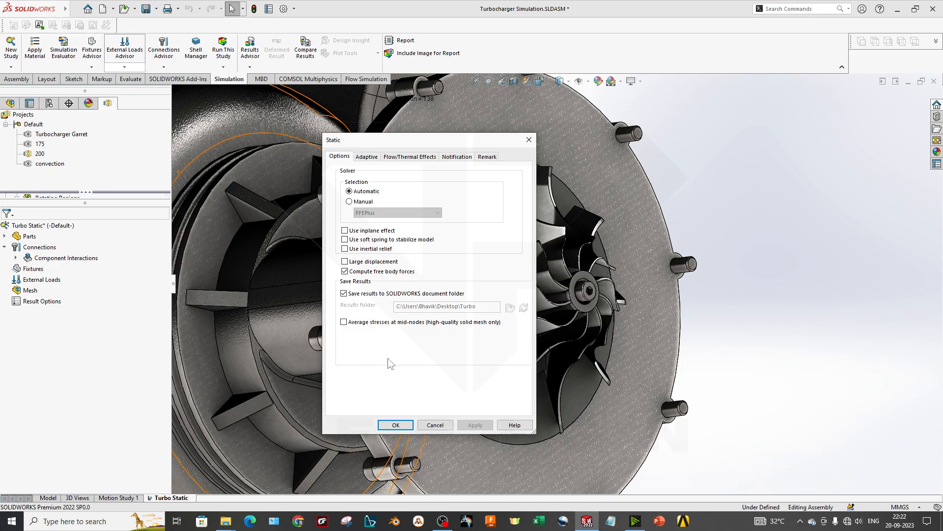
{"action": "mouse_move", "coordinate": [431, 271]}
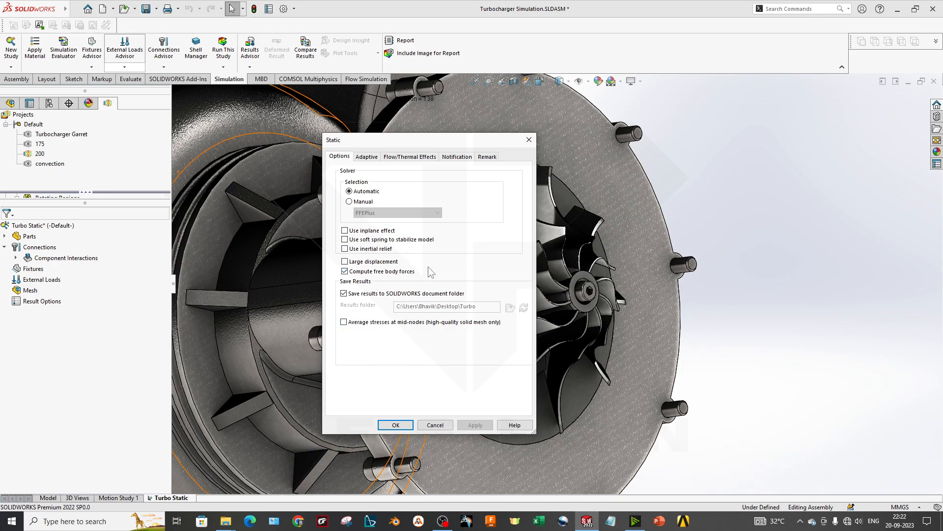
Step: Confirm the Adaptive method is None, then show the Flow/Thermal Effects page
{"action": "left_click", "coordinate": [365, 156]}
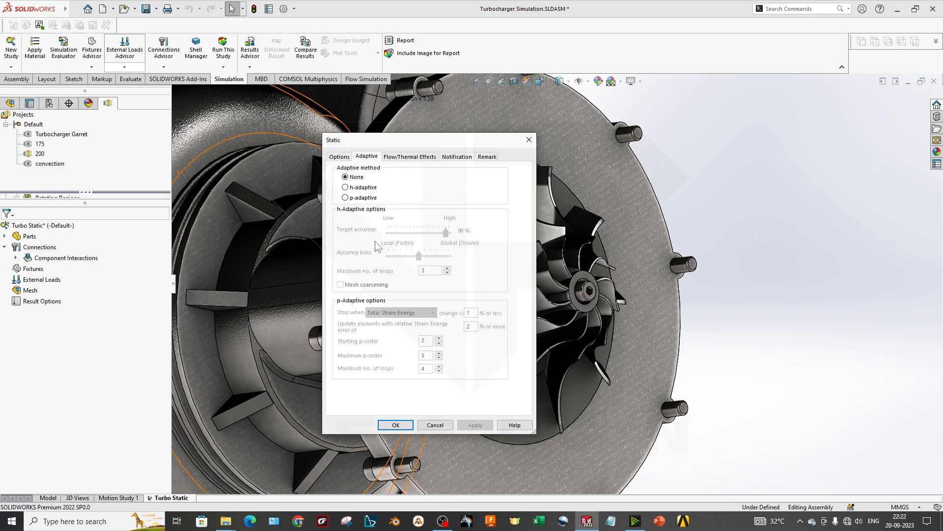
{"action": "mouse_move", "coordinate": [380, 214]}
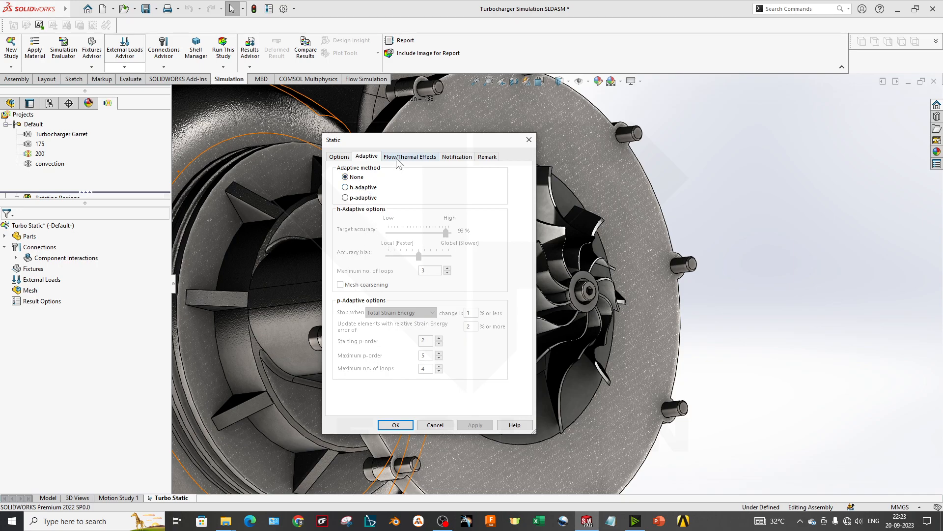
{"action": "mouse_move", "coordinate": [402, 246]}
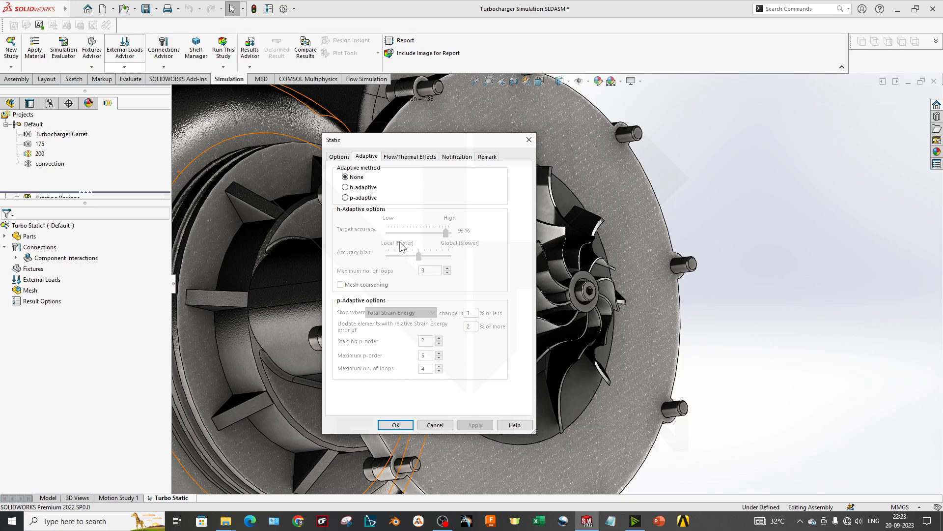
{"action": "mouse_move", "coordinate": [405, 166]}
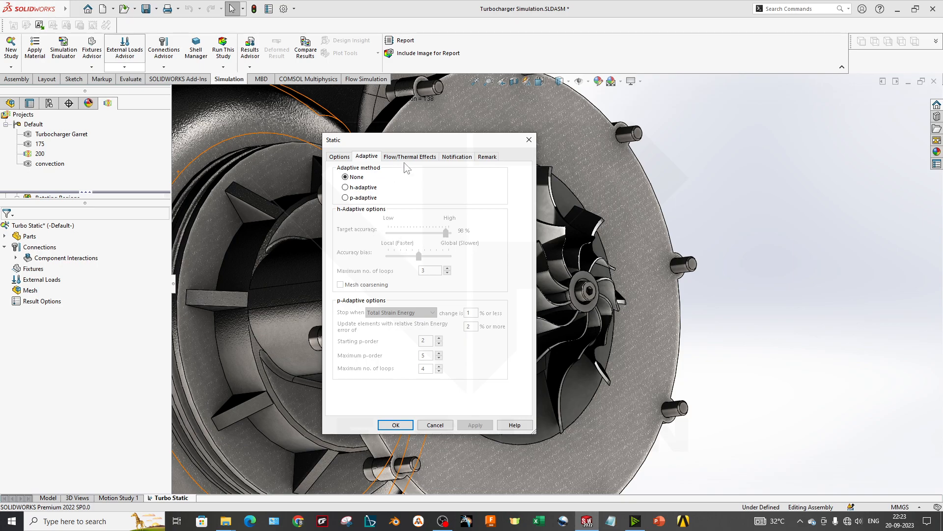
{"action": "left_click", "coordinate": [410, 156]}
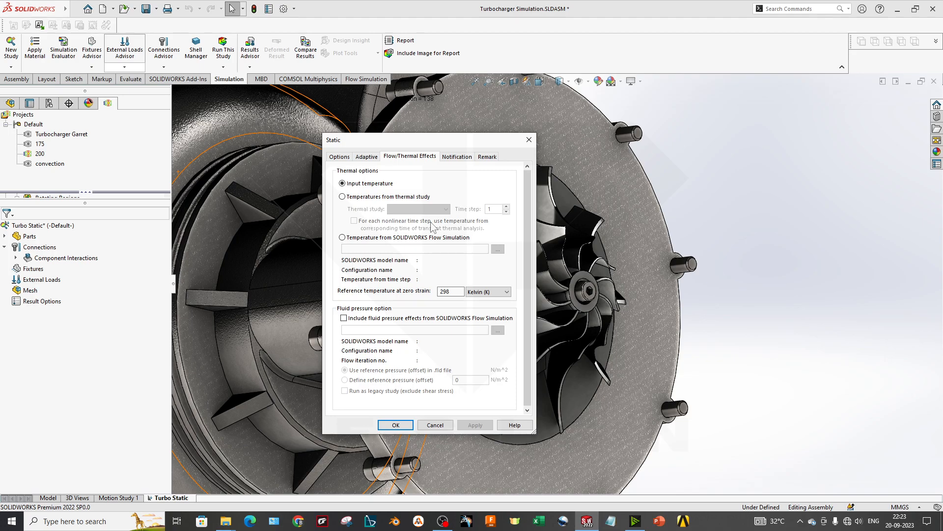
{"action": "mouse_move", "coordinate": [356, 235]}
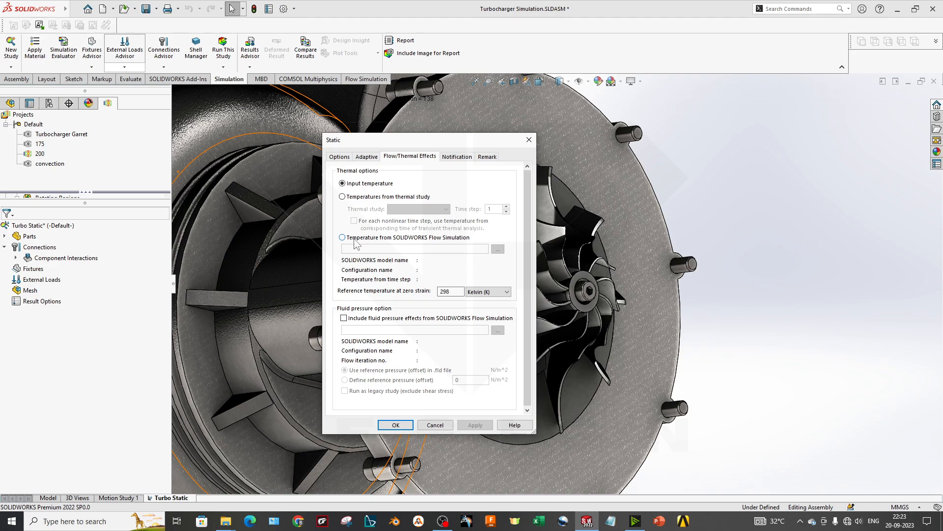
Step: Turn on Flow Simulation fluid pressure effects and set the thermal option to Input temperature
{"action": "left_click", "coordinate": [342, 237]}
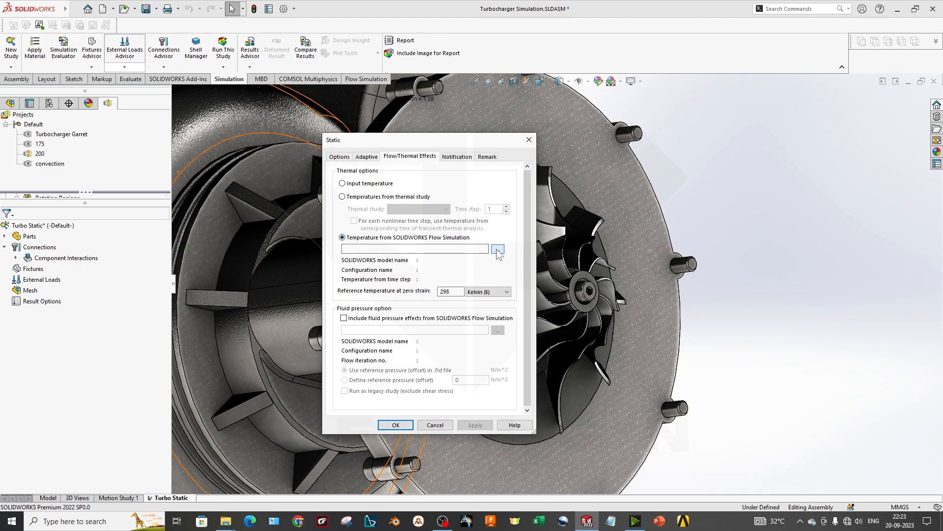
{"action": "left_click", "coordinate": [344, 318]}
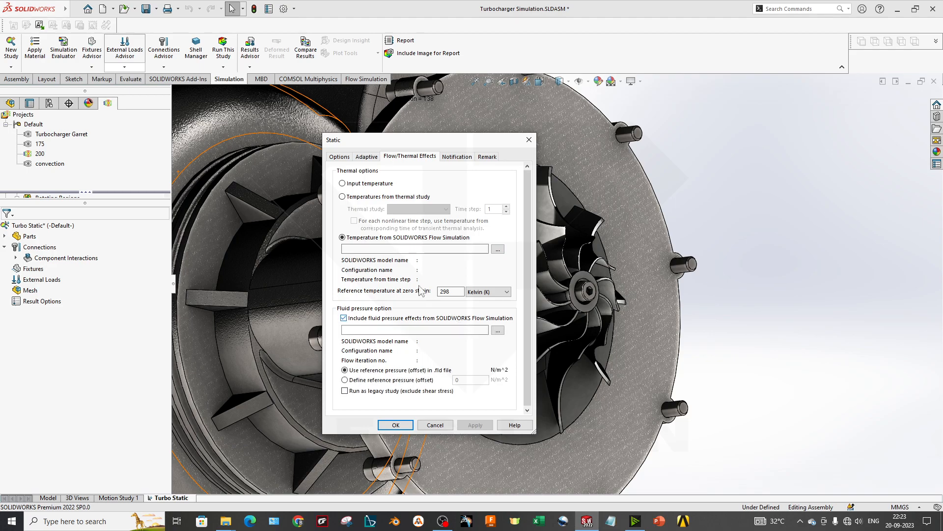
{"action": "left_click", "coordinate": [343, 196]}
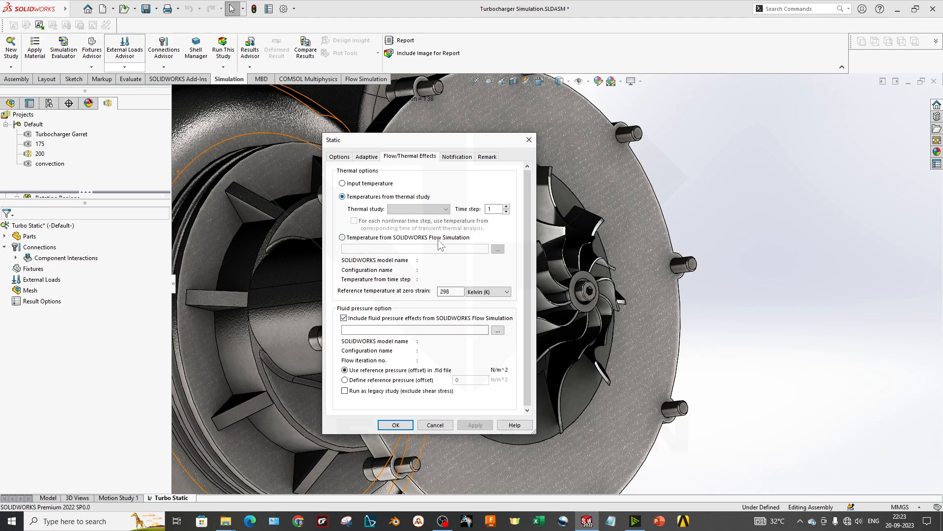
{"action": "left_click", "coordinate": [342, 183]}
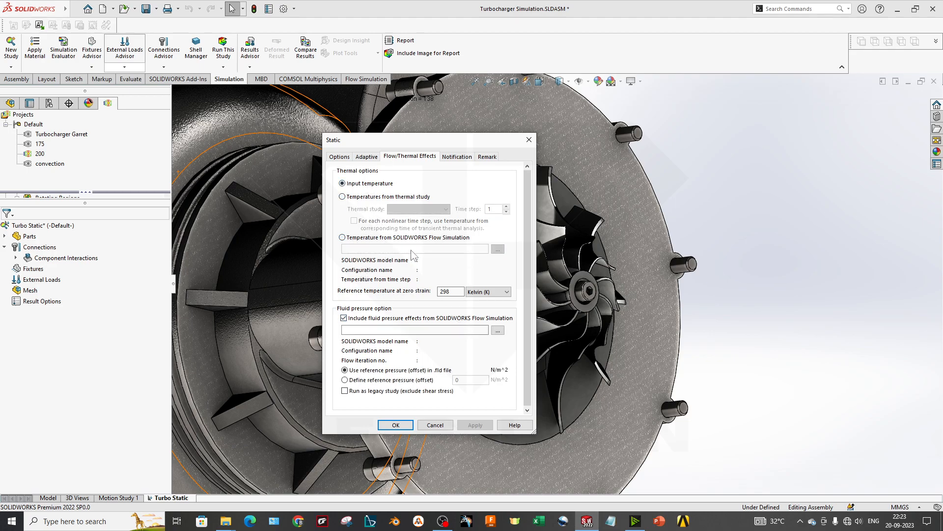
{"action": "left_click", "coordinate": [342, 237]}
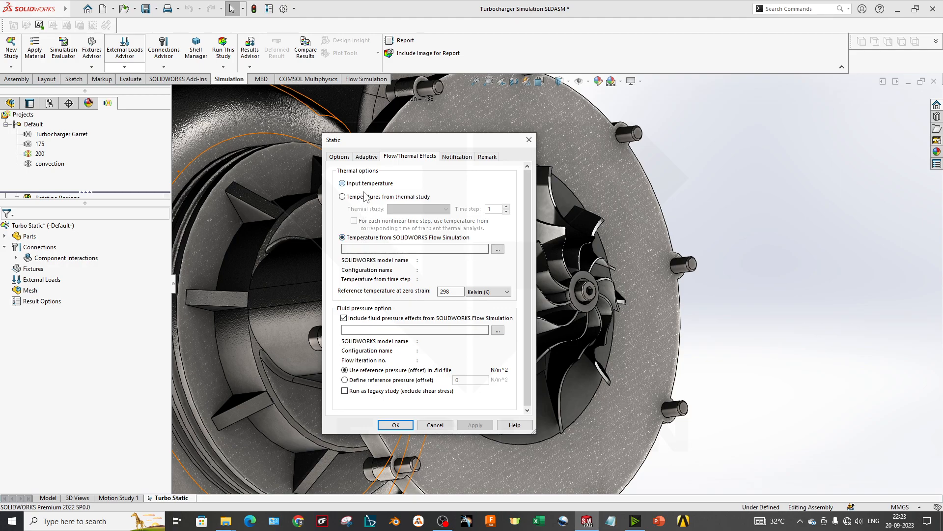
{"action": "left_click", "coordinate": [342, 183]}
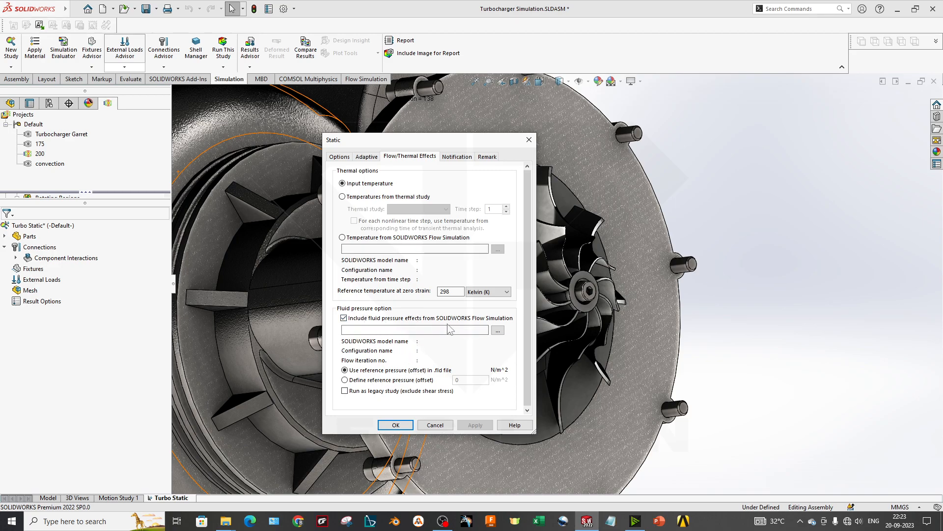
{"action": "mouse_move", "coordinate": [422, 340]}
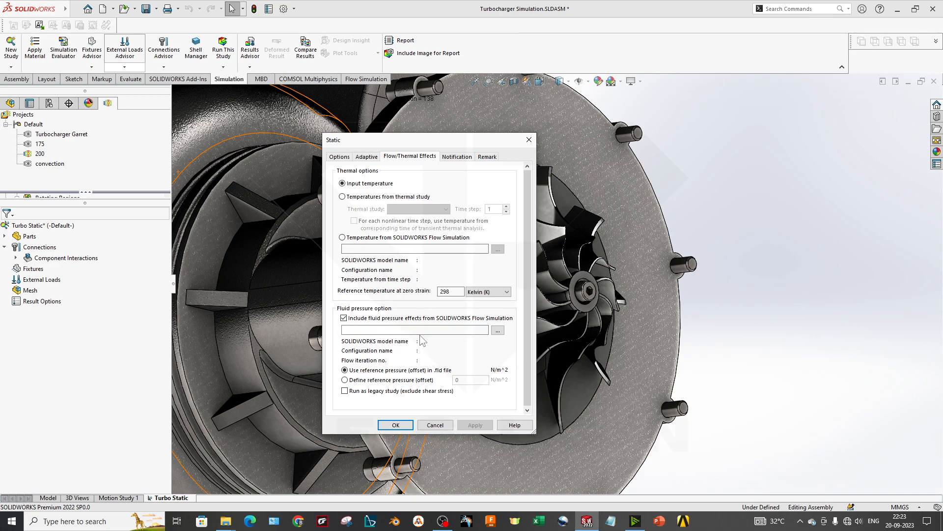
{"action": "left_click", "coordinate": [415, 329]}
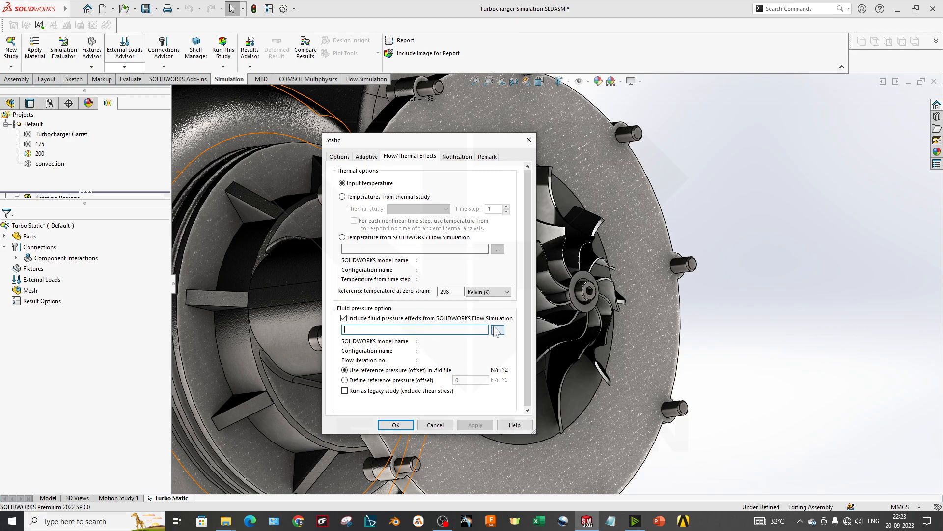
Step: Select the 3.fld Flow Simulation results file as the fluid pressure source
{"action": "left_click", "coordinate": [497, 330]}
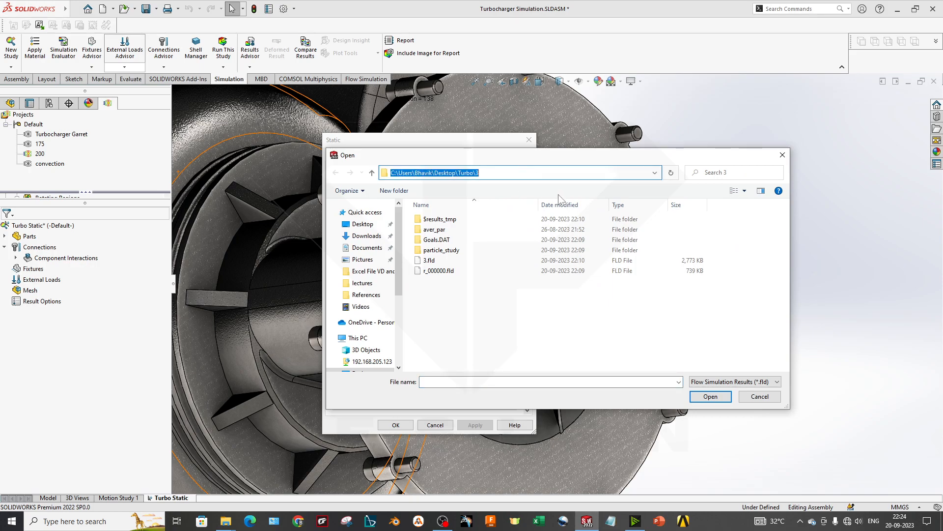
{"action": "left_click", "coordinate": [440, 270]}
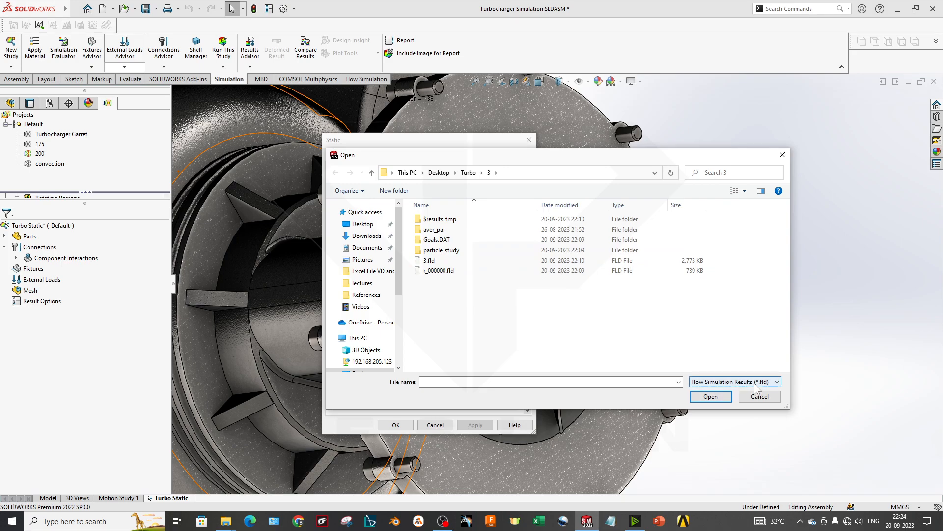
{"action": "left_click", "coordinate": [777, 381]}
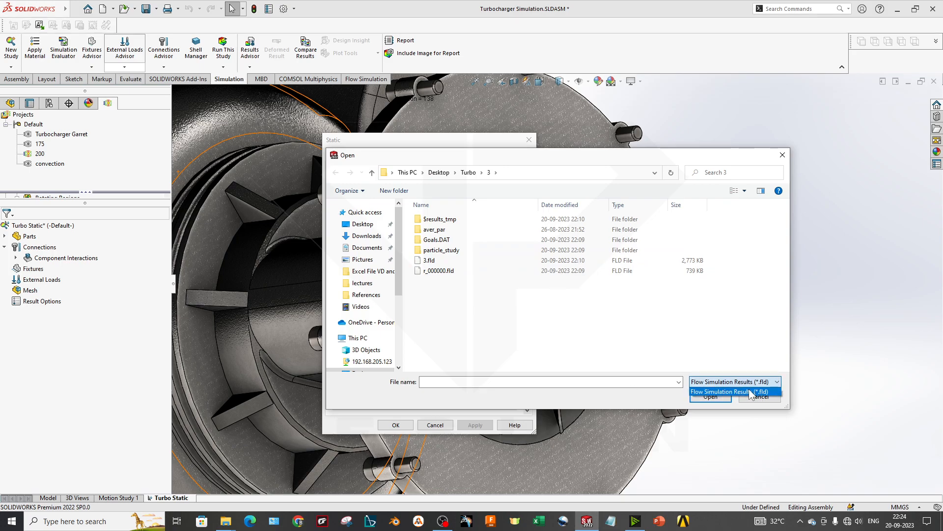
{"action": "left_click", "coordinate": [730, 391]}
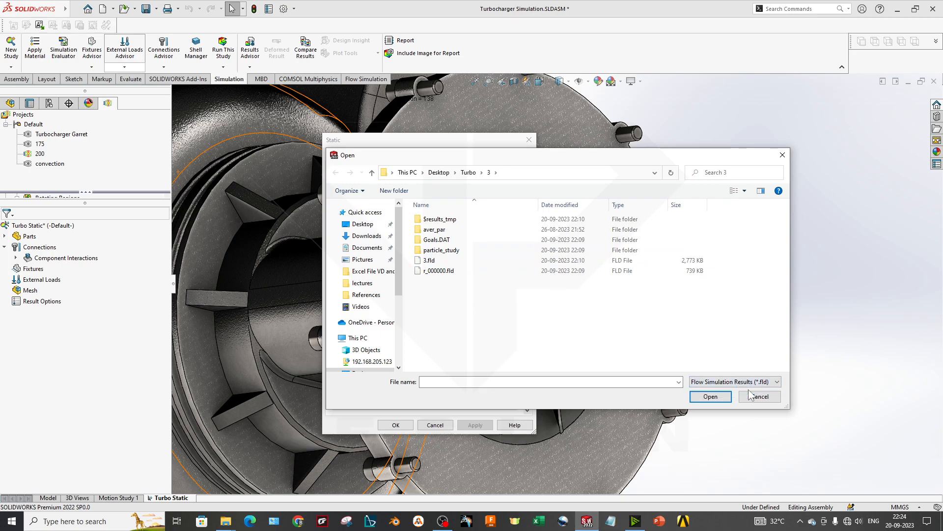
{"action": "left_click", "coordinate": [430, 260]}
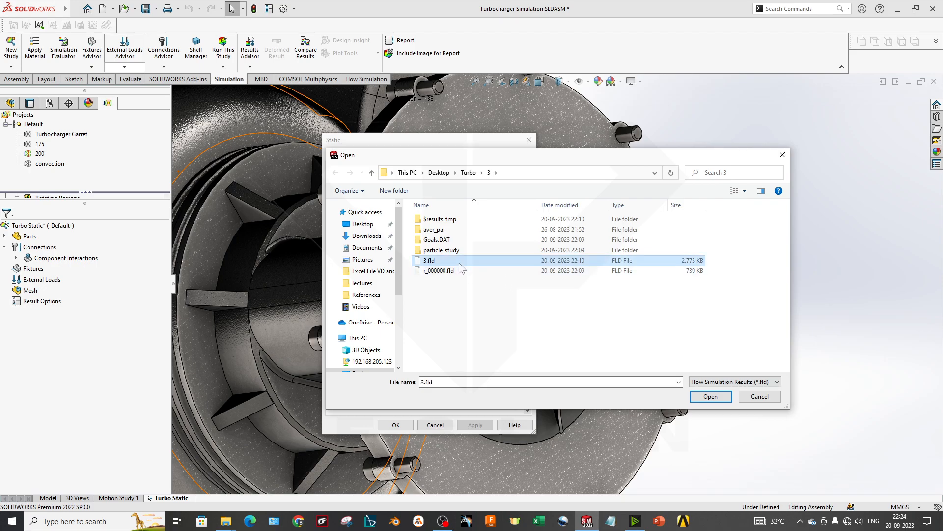
{"action": "left_click", "coordinate": [709, 396]}
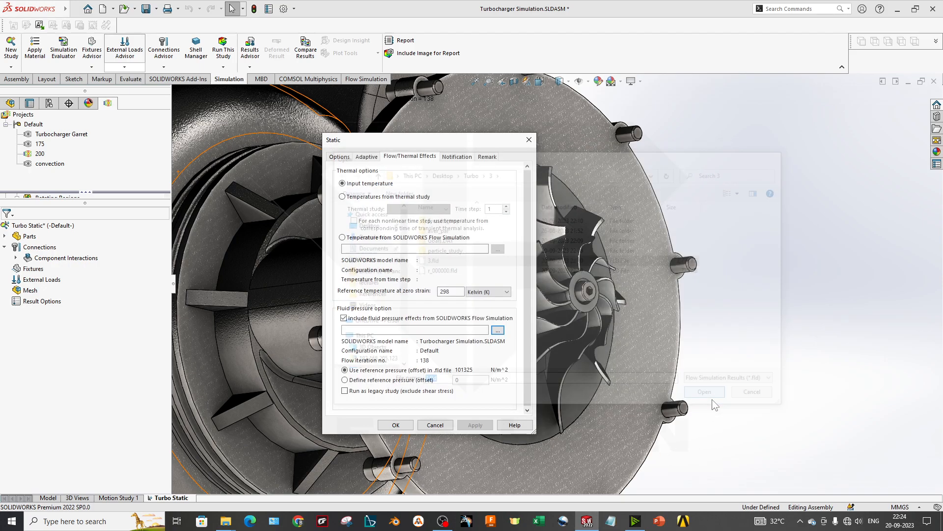
{"action": "left_click", "coordinate": [703, 392]}
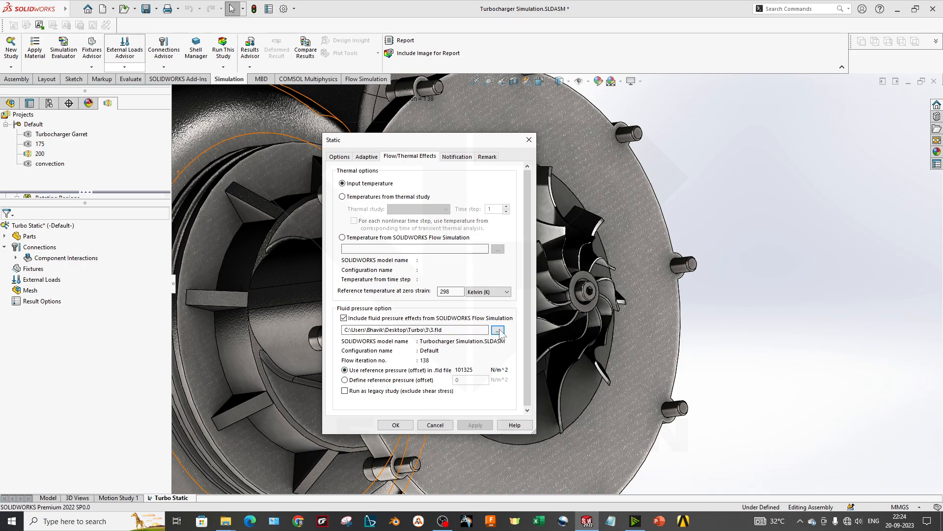
{"action": "left_click", "coordinate": [498, 330]}
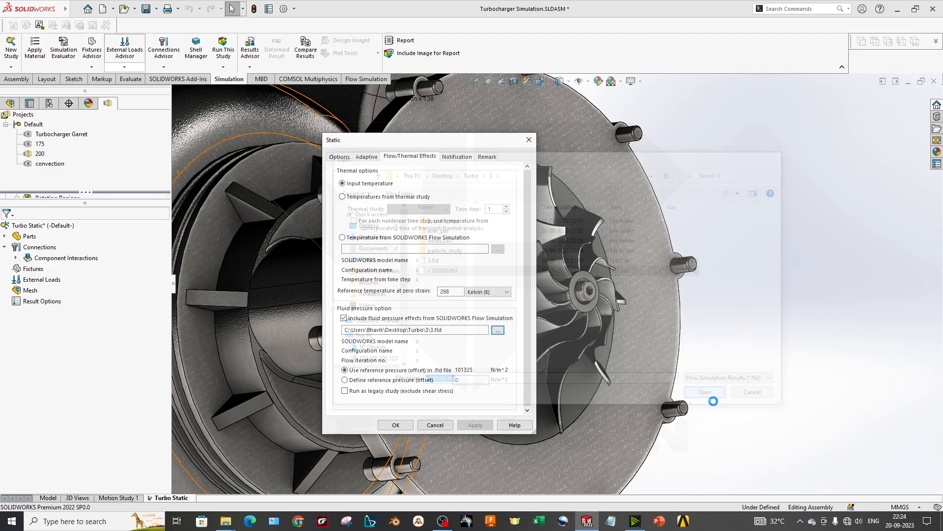
{"action": "left_click", "coordinate": [703, 391]}
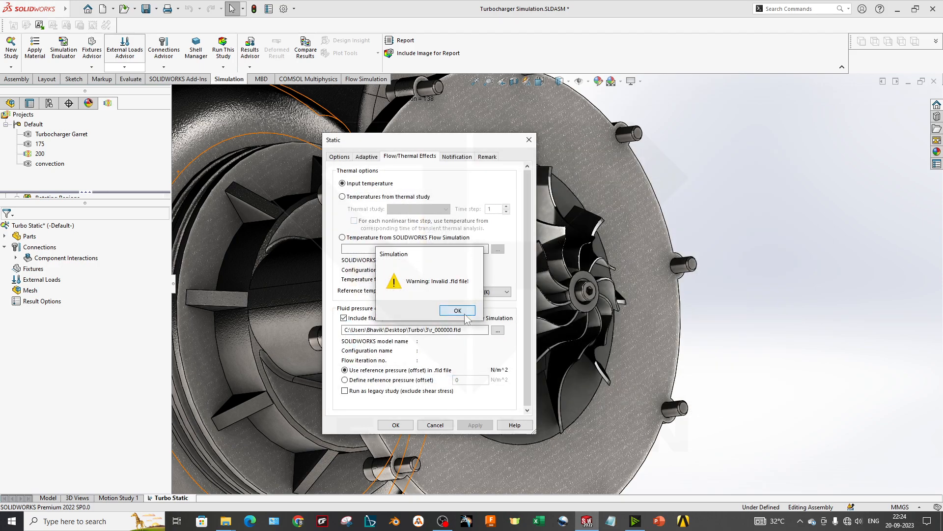
{"action": "left_click", "coordinate": [457, 311]}
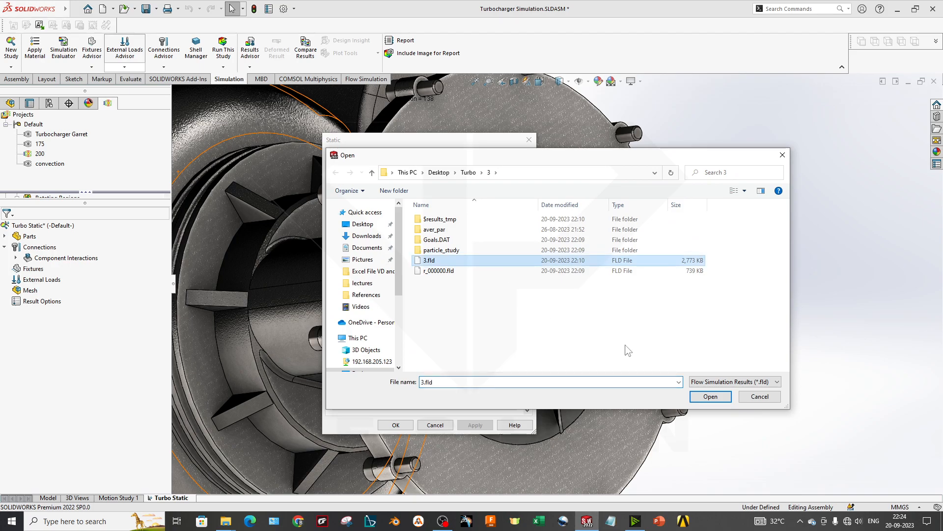
{"action": "left_click", "coordinate": [709, 396]}
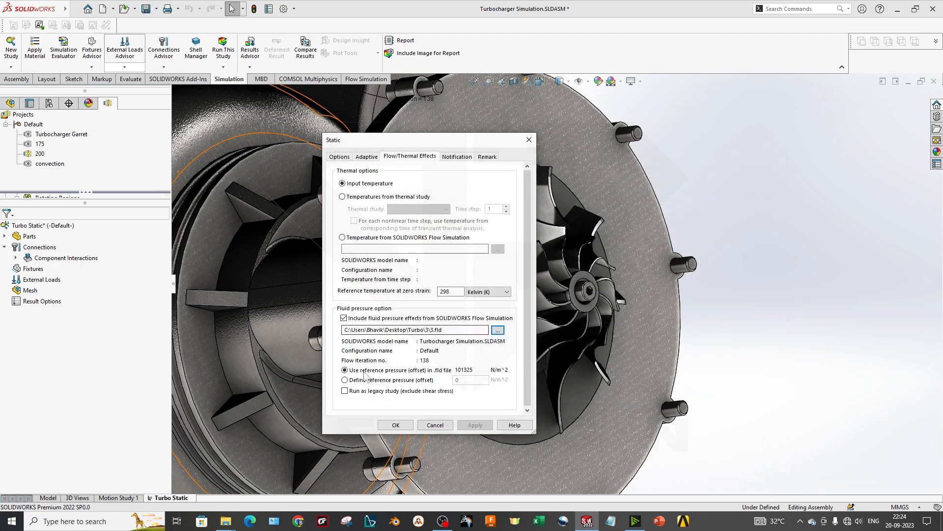
{"action": "mouse_move", "coordinate": [402, 384]}
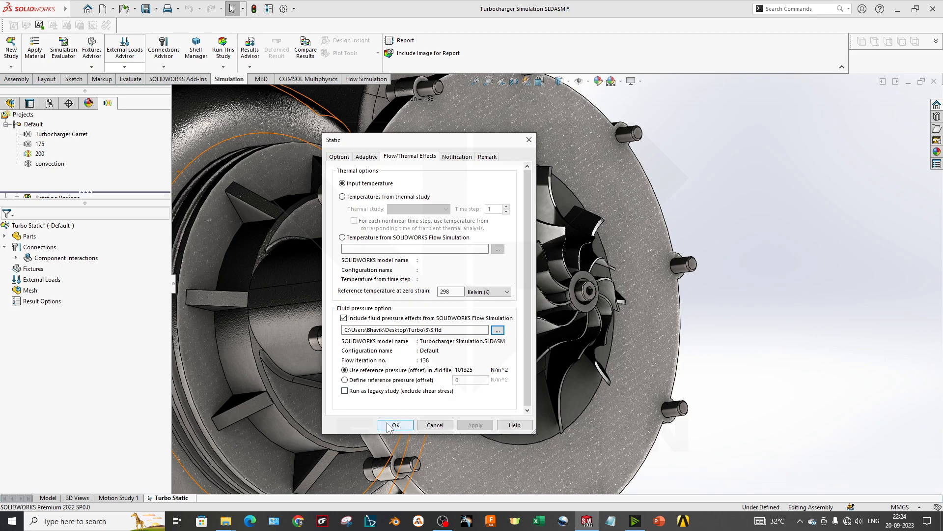
Step: Leave email notification off and apply the settings to import the fluid pressure and shear loads
{"action": "left_click", "coordinate": [457, 156]}
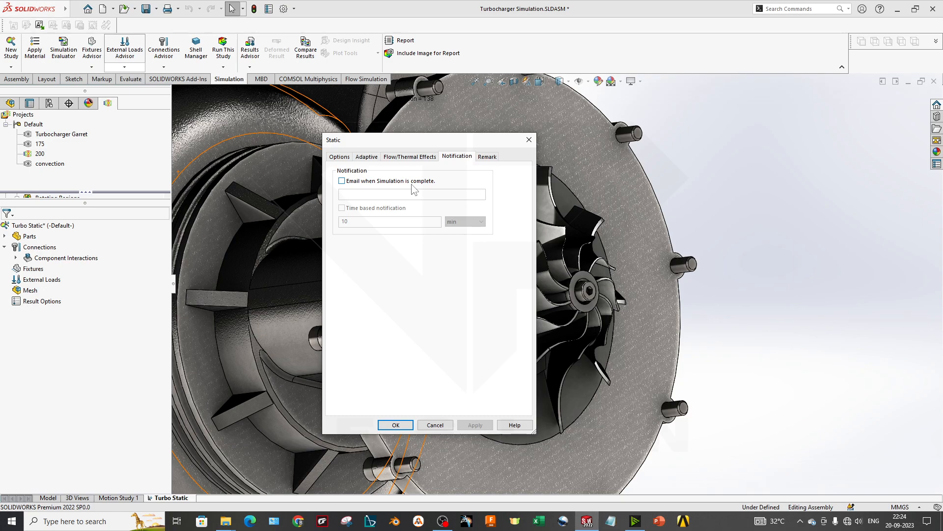
{"action": "left_click", "coordinate": [342, 180]}
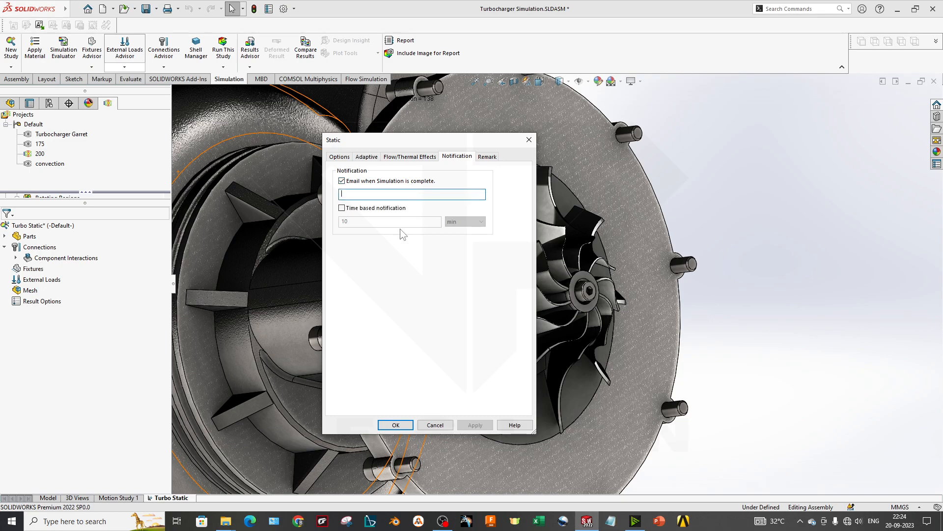
{"action": "left_click", "coordinate": [342, 180]}
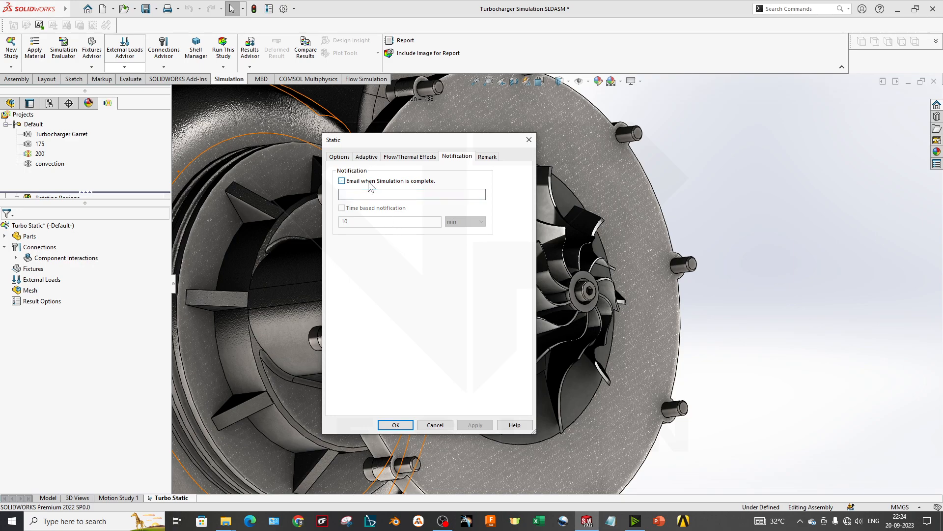
{"action": "left_click", "coordinate": [487, 157]}
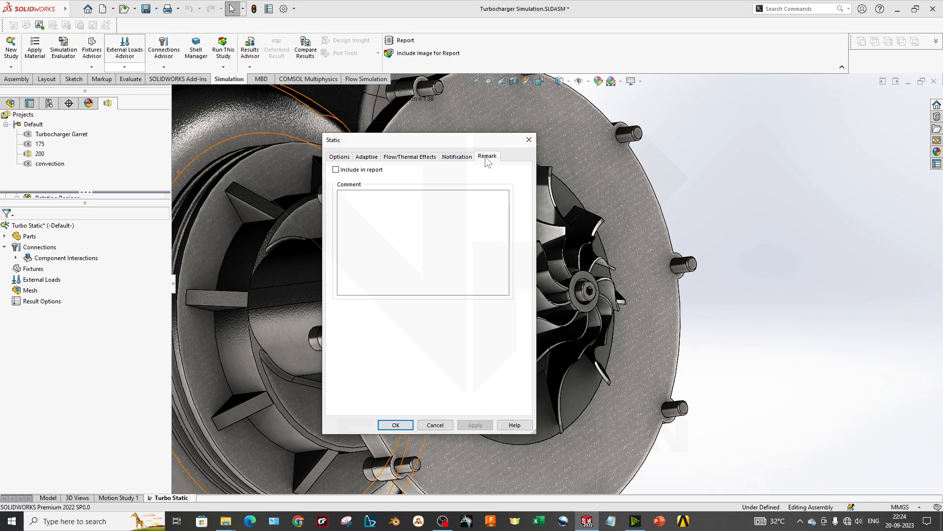
{"action": "left_click", "coordinate": [409, 156]}
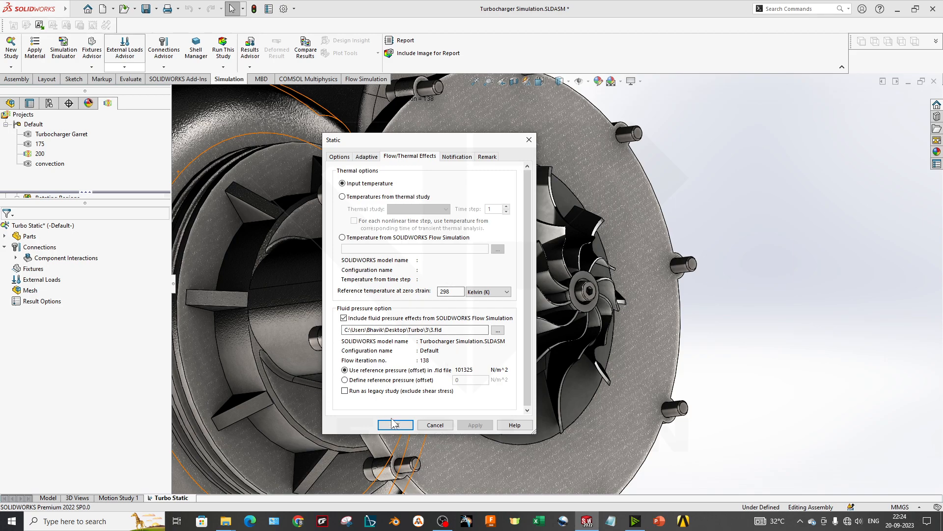
{"action": "left_click", "coordinate": [395, 424]}
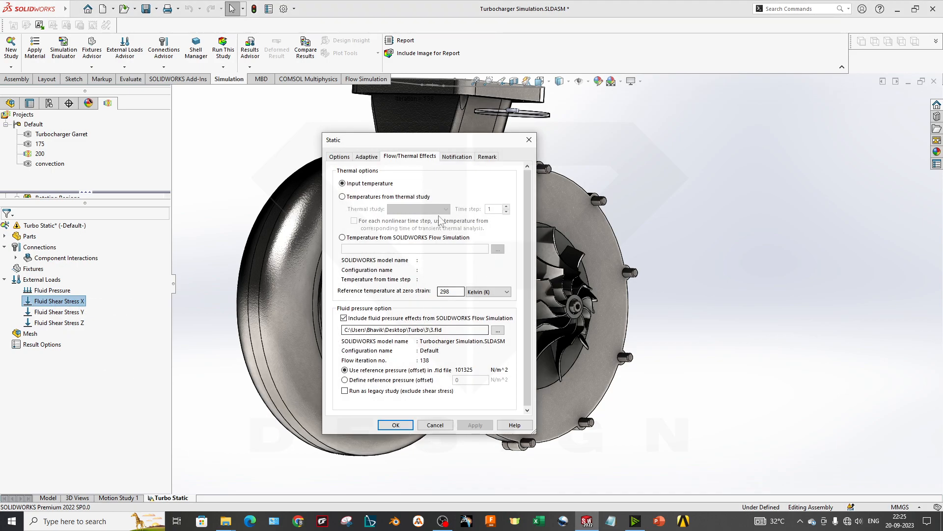
{"action": "mouse_move", "coordinate": [384, 98]}
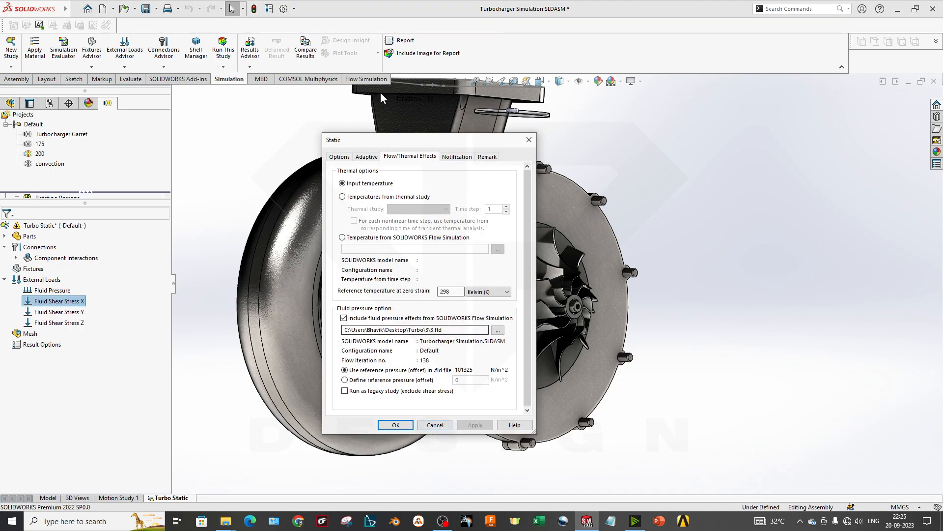
{"action": "left_click_drag", "start_coordinate": [421, 140], "coordinate": [540, 157]}
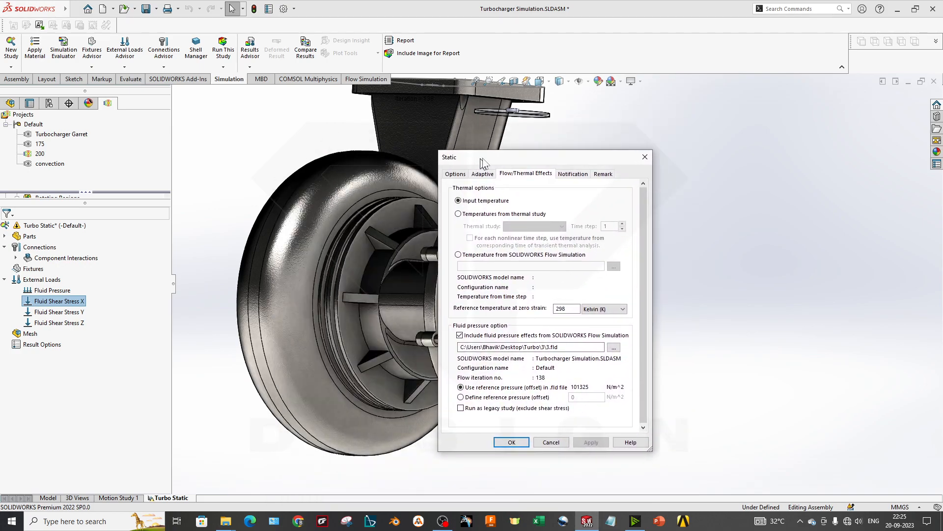
Step: Put turbocharger_wheel-1 into a new folder named 'Turbine'
{"action": "left_click", "coordinate": [511, 443]}
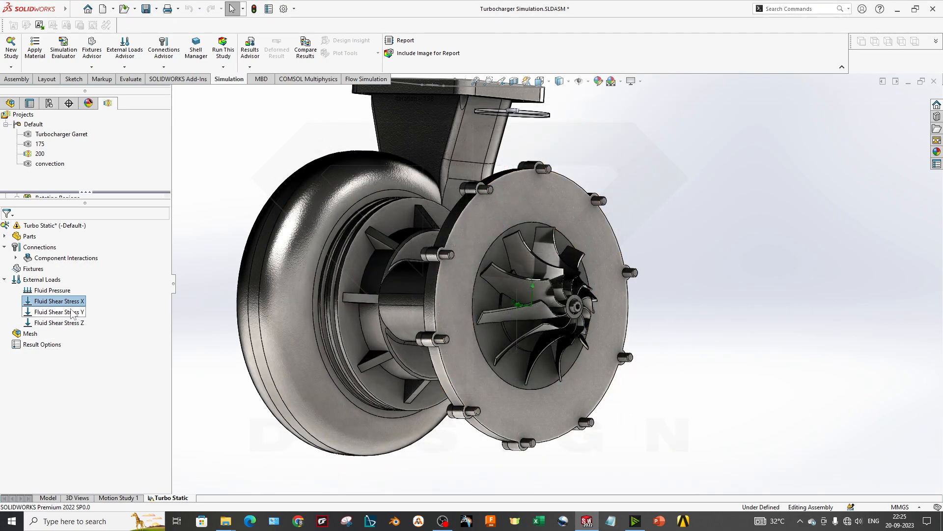
{"action": "left_click", "coordinate": [57, 312]}
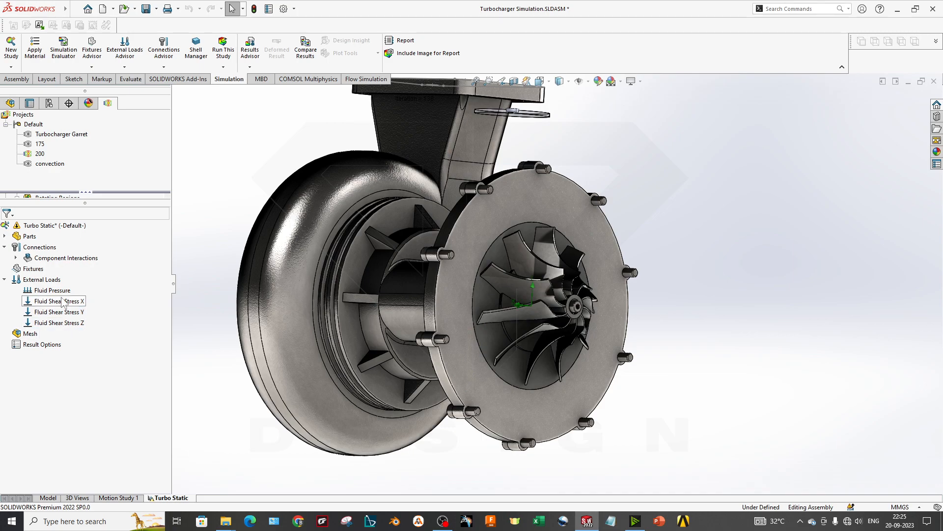
{"action": "left_click", "coordinate": [54, 290]}
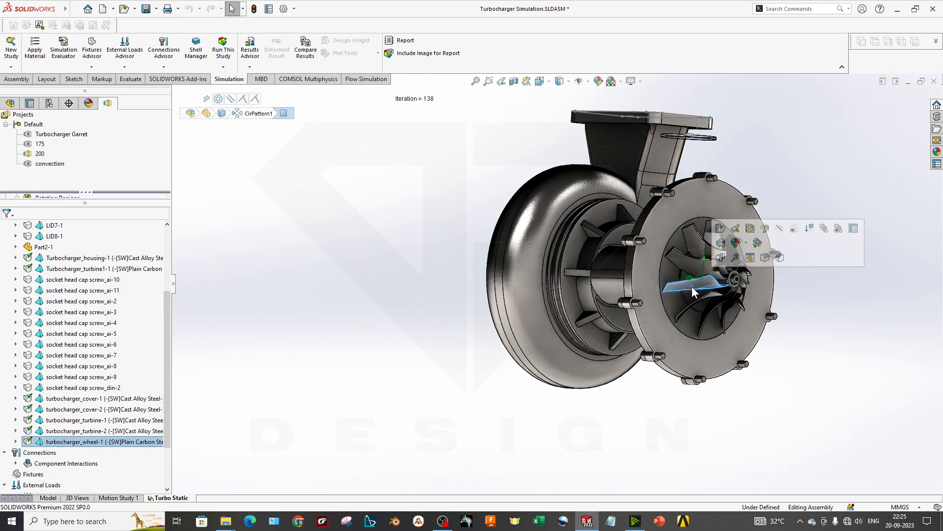
{"action": "right_click", "coordinate": [102, 441]}
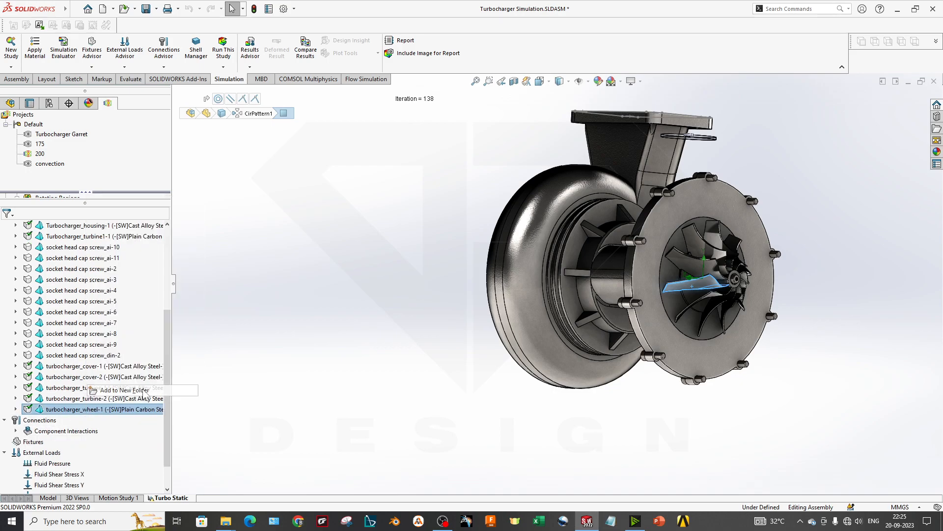
{"action": "left_click", "coordinate": [124, 390]}
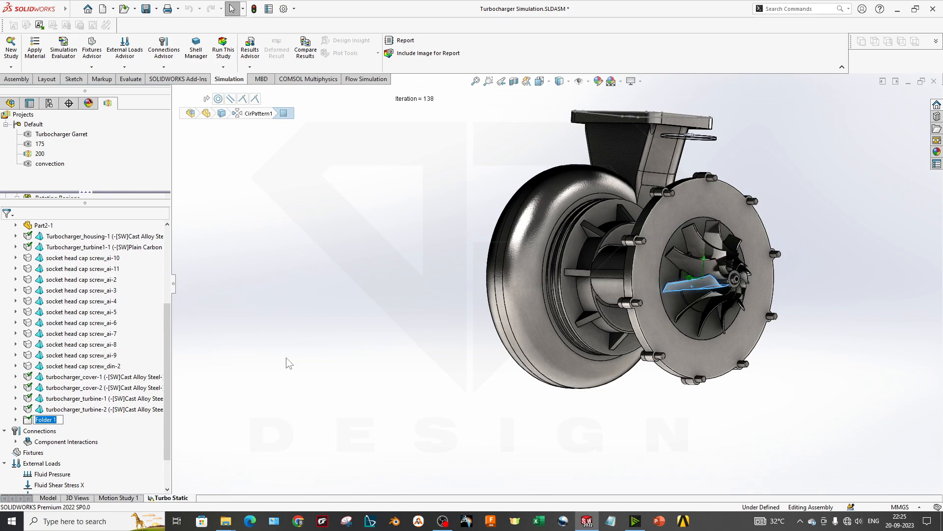
{"action": "type", "text": "Turbine"}
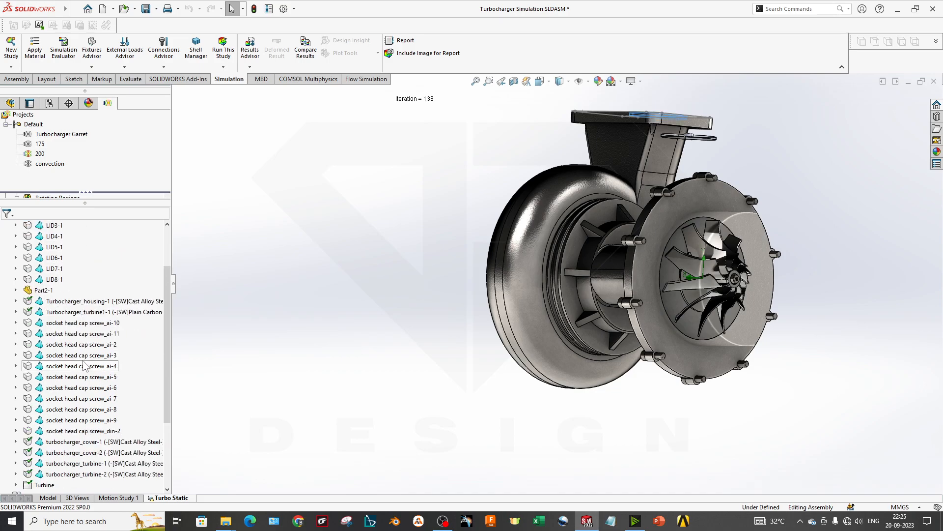
Step: Exclude the other parts and the two Part2-1 bodies from the analysis
{"action": "scroll", "scroll_direction": "down", "scroll_amount": 3}
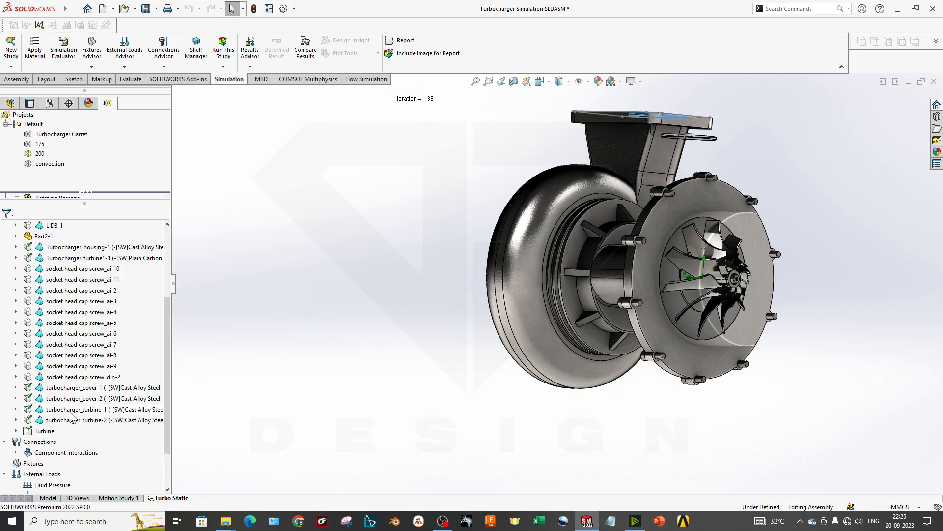
{"action": "right_click", "coordinate": [78, 311]}
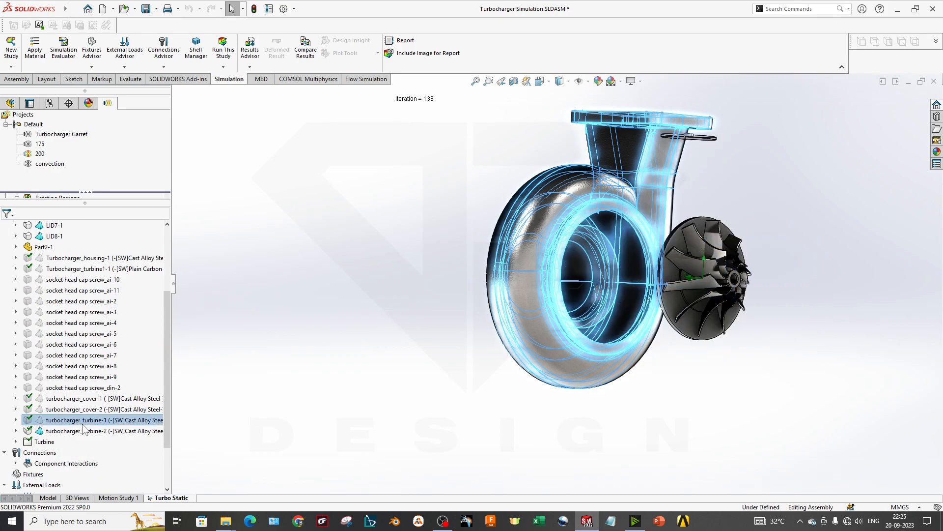
{"action": "right_click", "coordinate": [100, 431]}
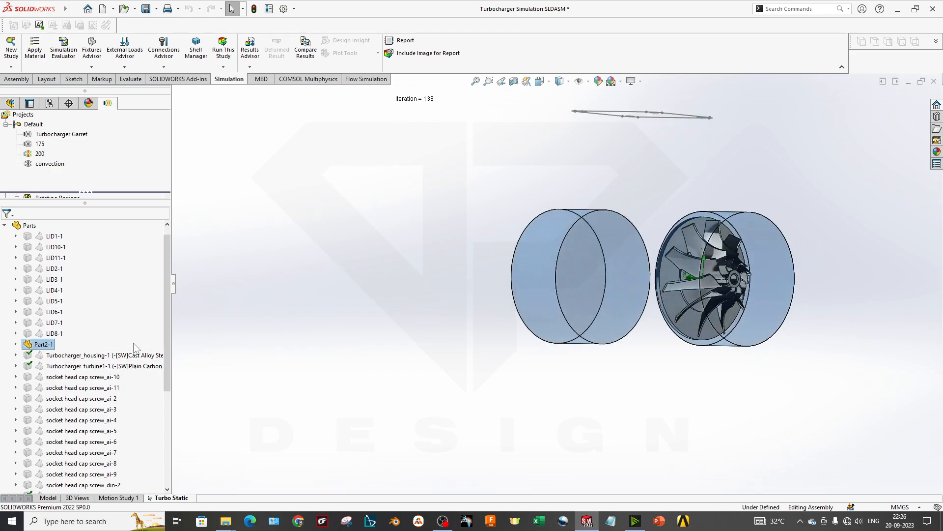
{"action": "left_click", "coordinate": [15, 344]}
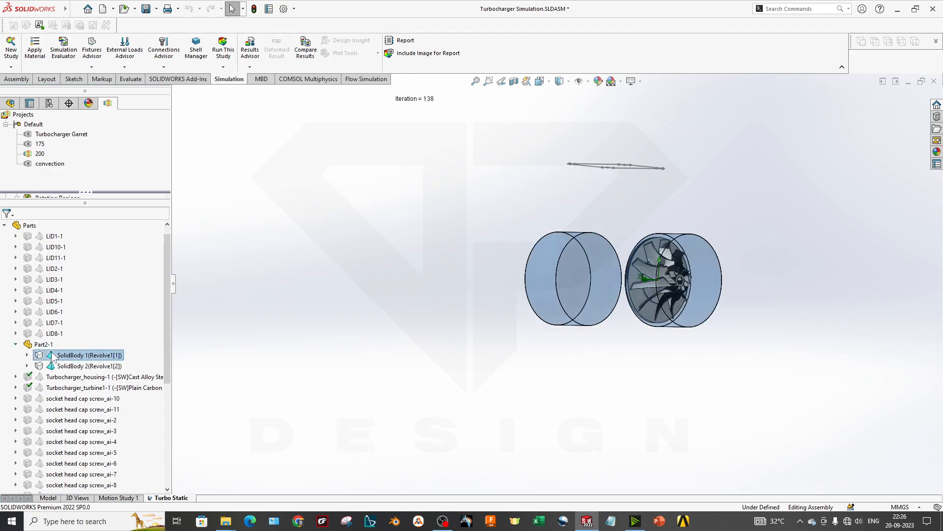
{"action": "right_click", "coordinate": [84, 355]}
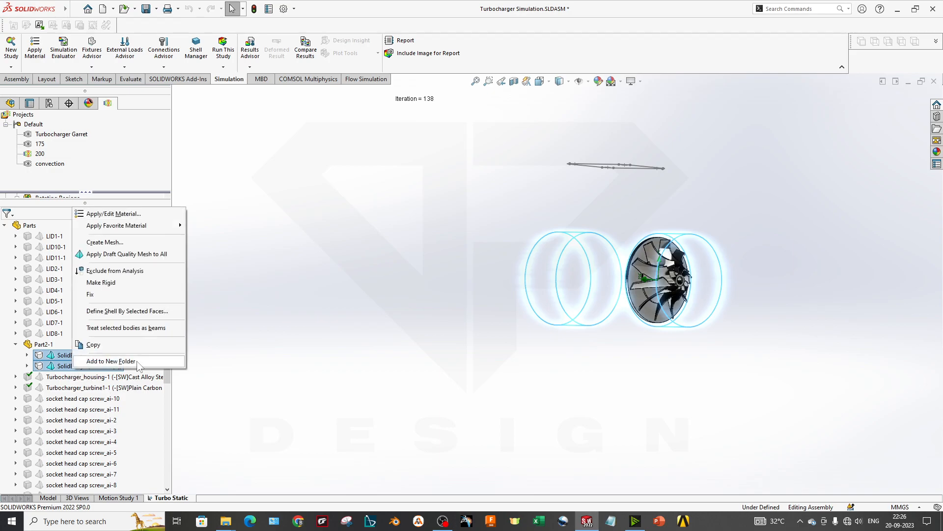
{"action": "mouse_move", "coordinate": [115, 271]}
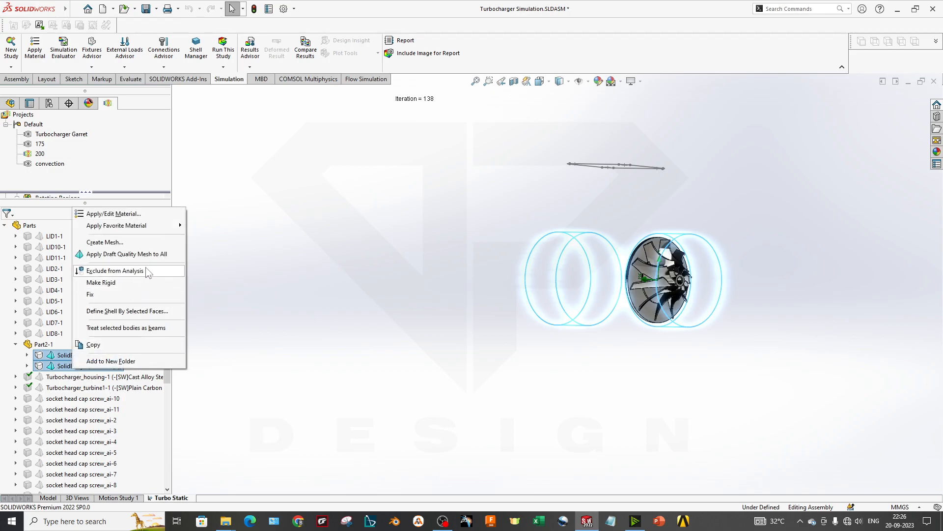
{"action": "left_click", "coordinate": [115, 270]}
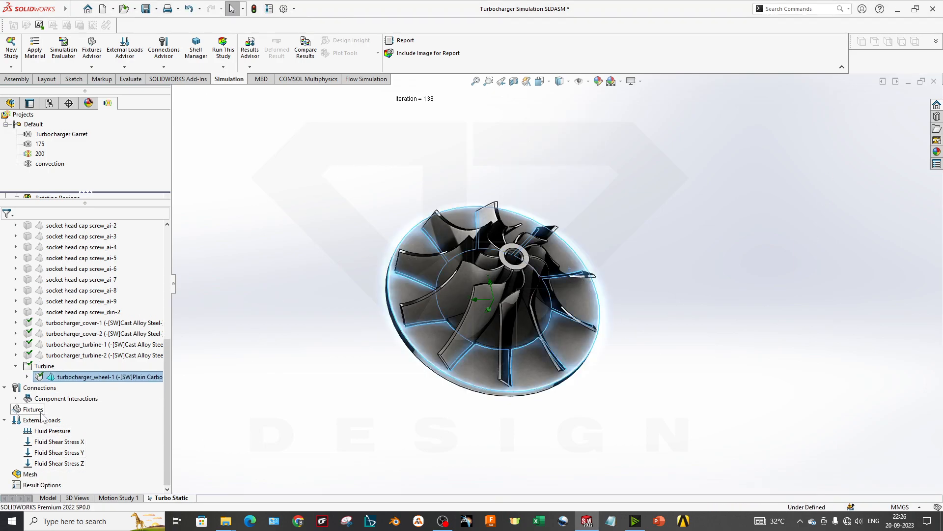
Step: Add a Fixed Geometry fixture on the wheel's back face
{"action": "left_click", "coordinate": [33, 410]}
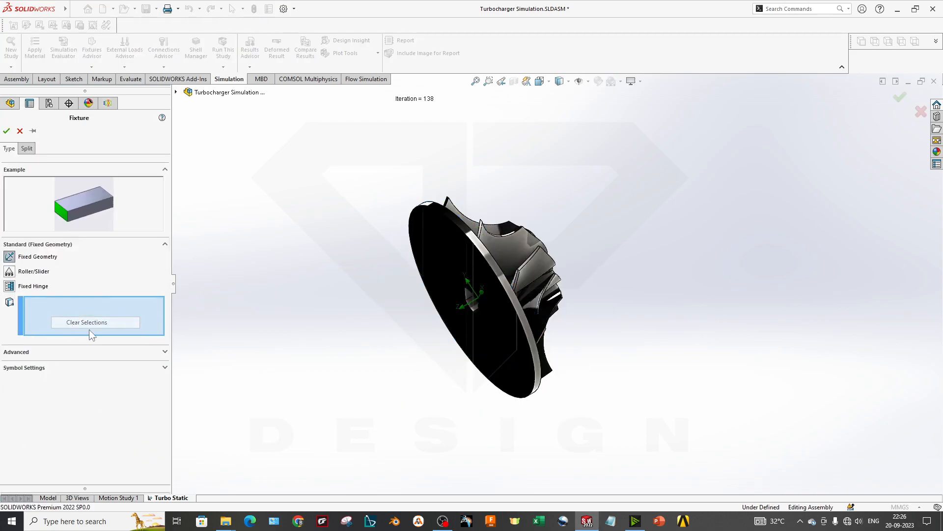
{"action": "left_click", "coordinate": [6, 131]}
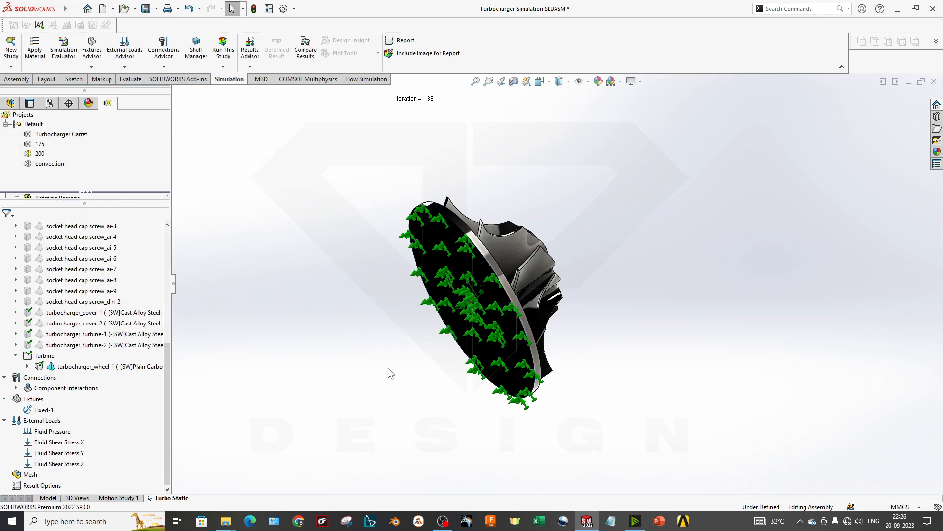
{"action": "right_click", "coordinate": [28, 474]}
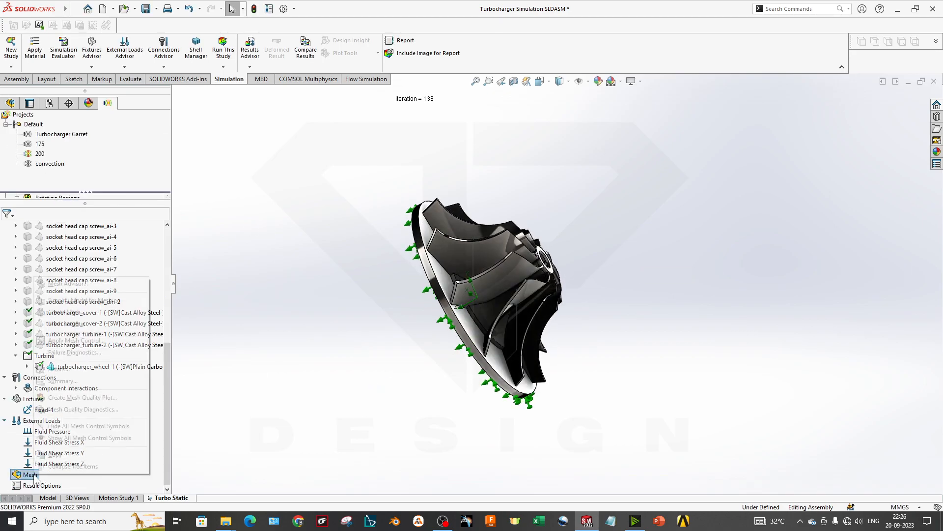
Step: Confirm the wheel's plain carbon steel material, then mesh and run the study
{"action": "right_click", "coordinate": [108, 366]}
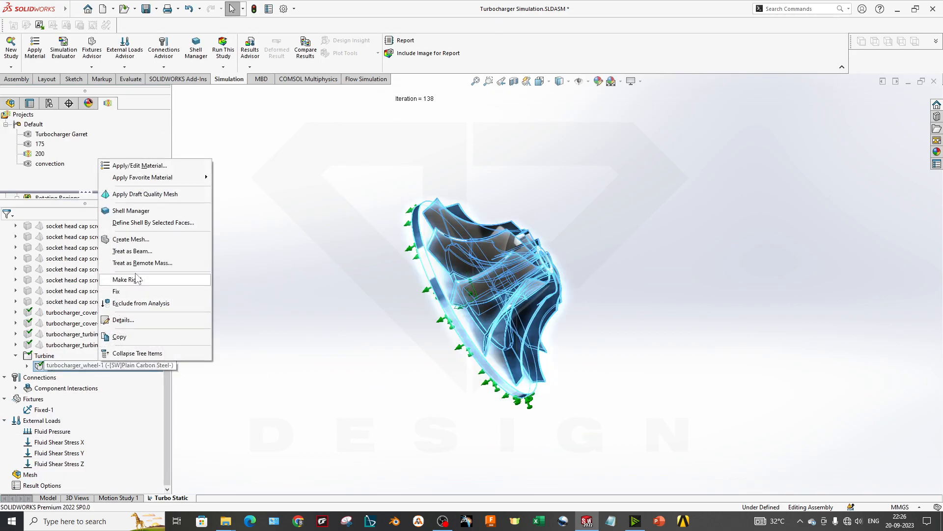
{"action": "left_click", "coordinate": [139, 165]}
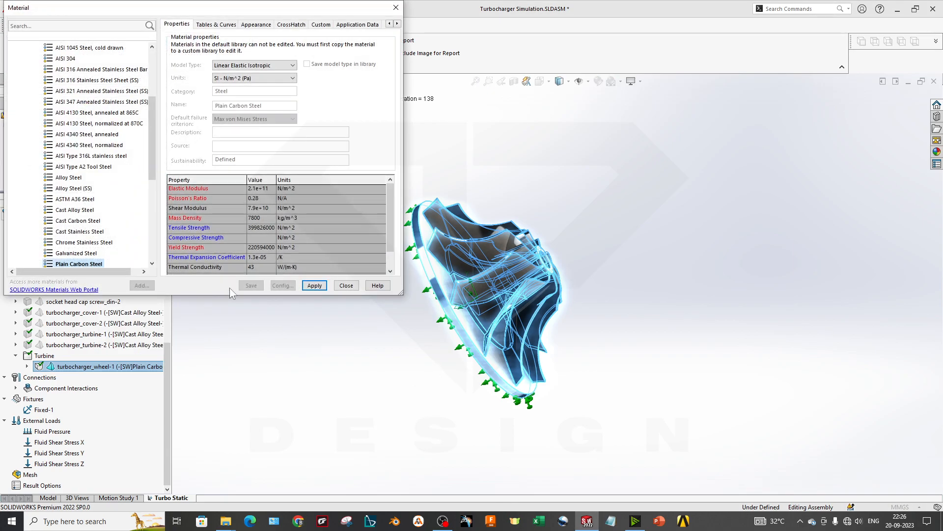
{"action": "left_click", "coordinate": [346, 285]}
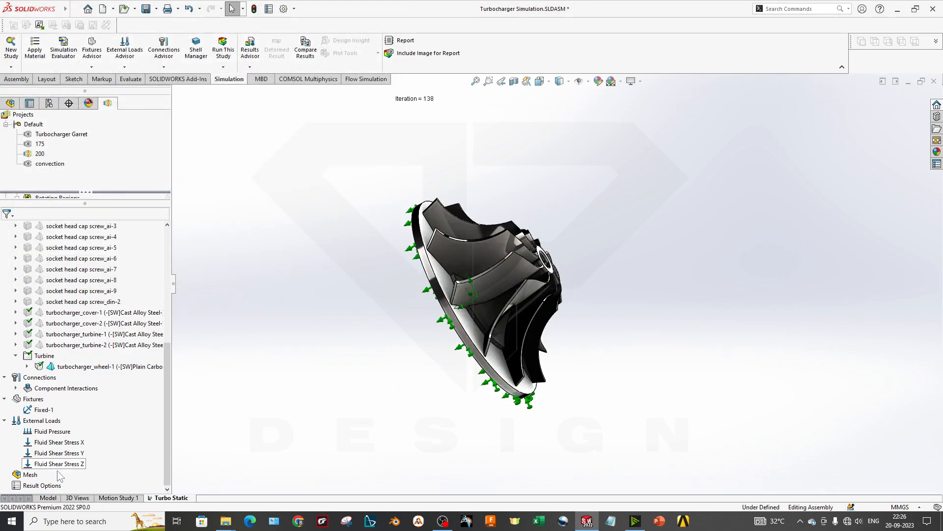
{"action": "left_click", "coordinate": [222, 48]}
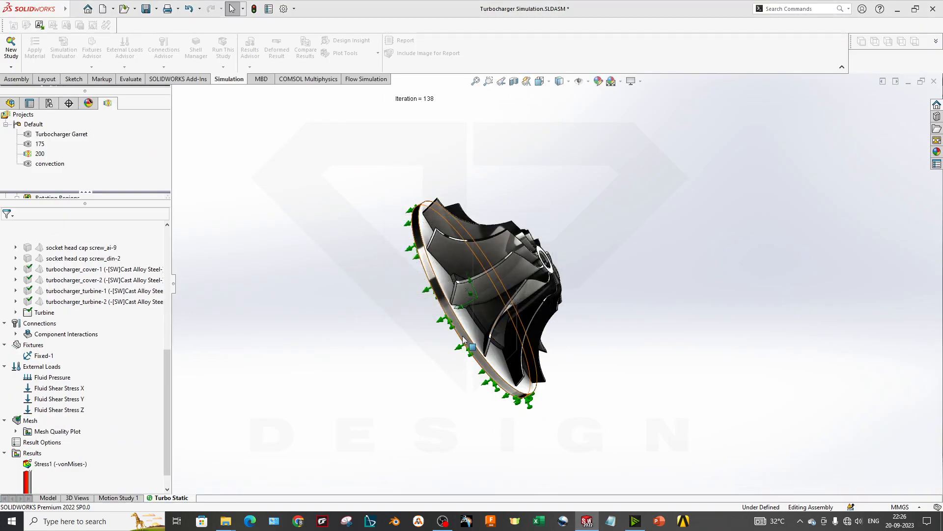
Step: Show Stress1, orbit the wheel, view Displacement1 and Strain1, then return to Stress1
{"action": "double_click", "coordinate": [60, 485]}
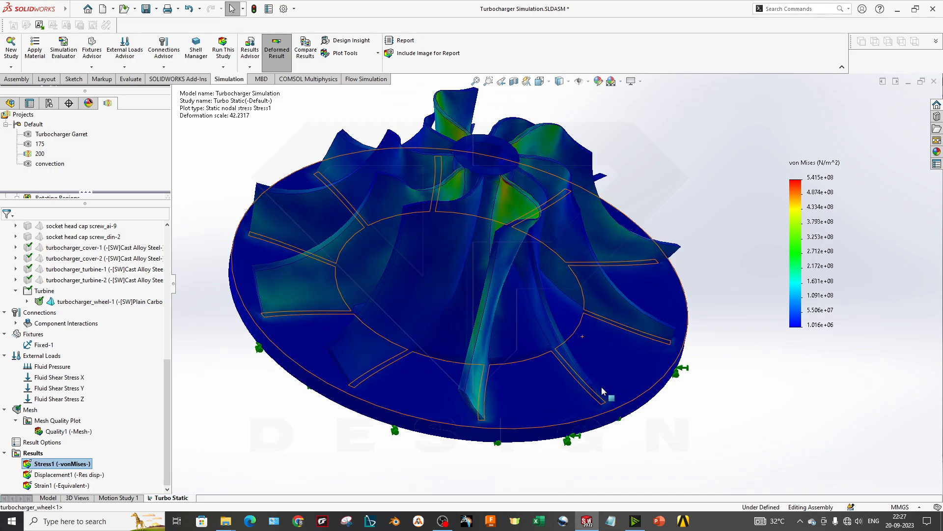
{"action": "left_click_drag", "start_coordinate": [603, 391], "coordinate": [682, 426]}
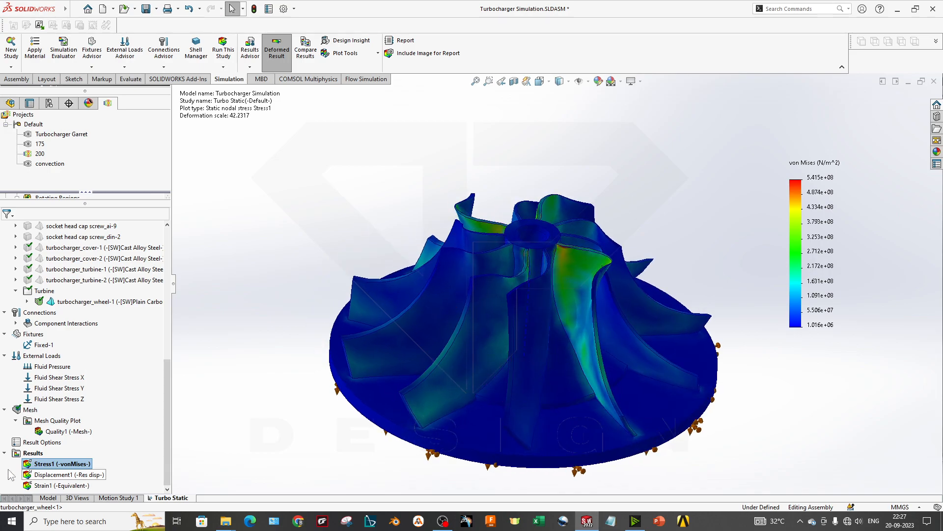
{"action": "double_click", "coordinate": [62, 474]}
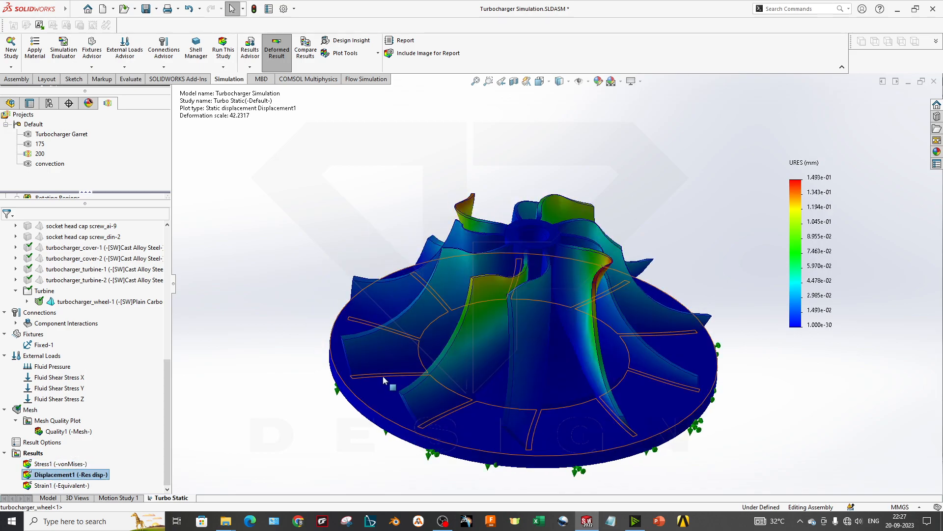
{"action": "double_click", "coordinate": [62, 485]}
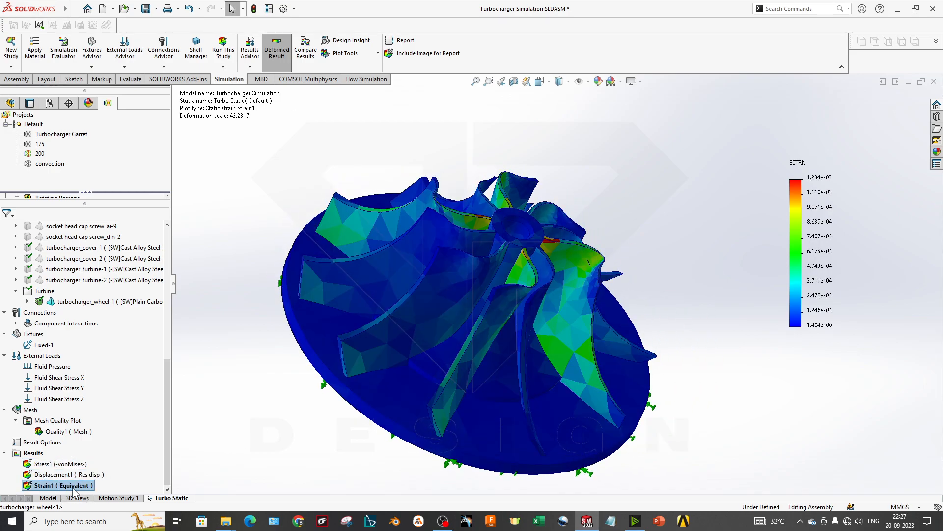
{"action": "double_click", "coordinate": [60, 463]}
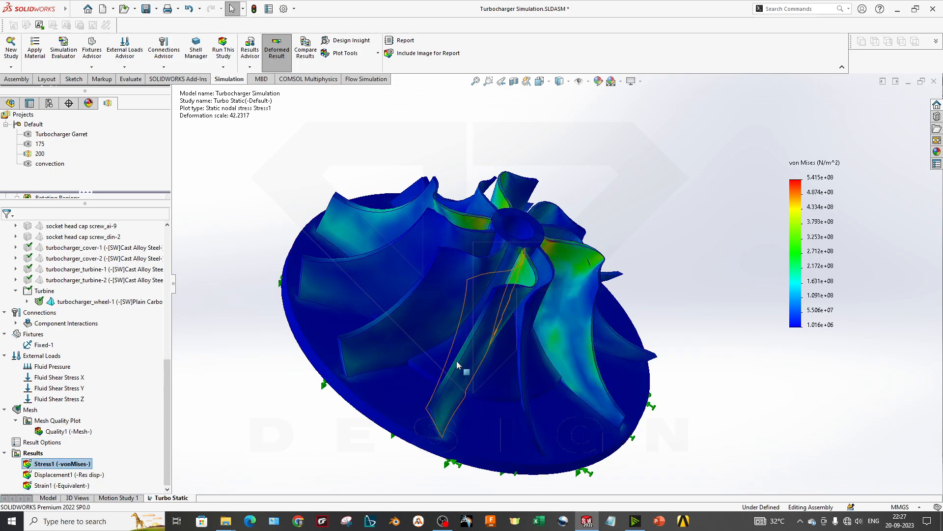